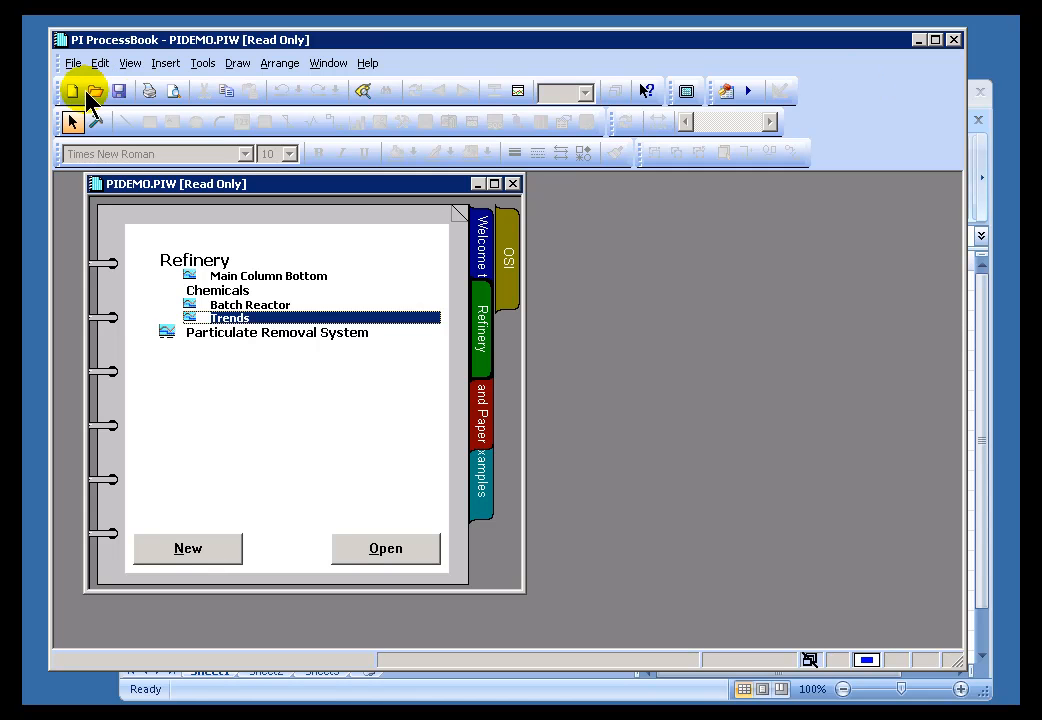
Step: Open the File menu of the PIDEMO workbook
left_click(72, 62)
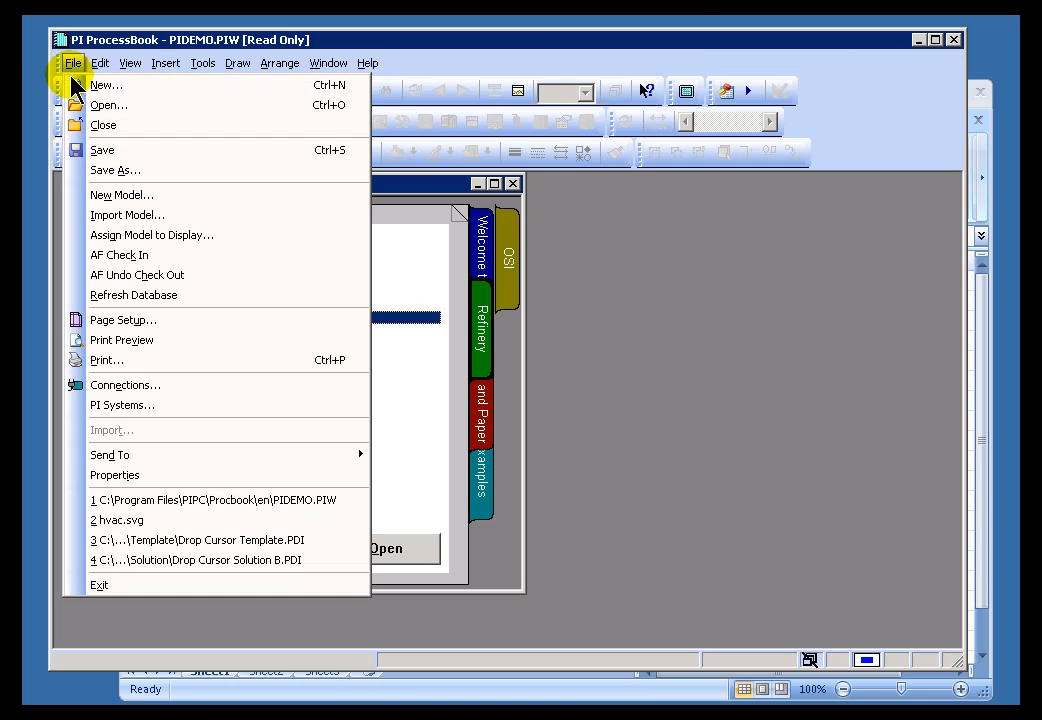
mouse_move(122, 319)
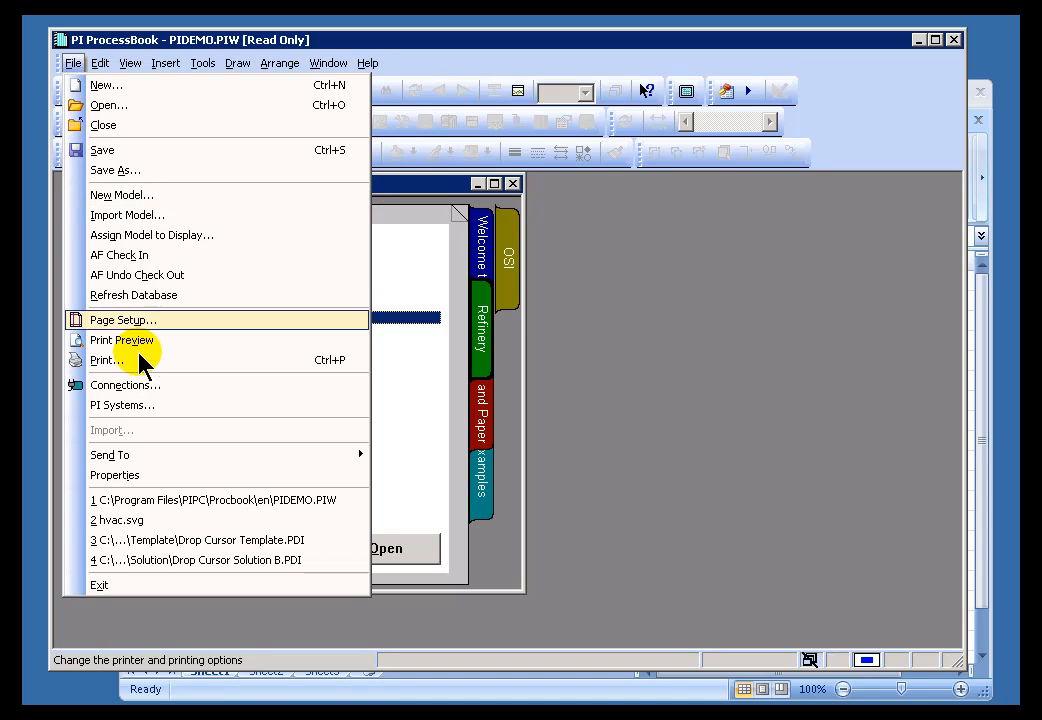
mouse_move(140, 390)
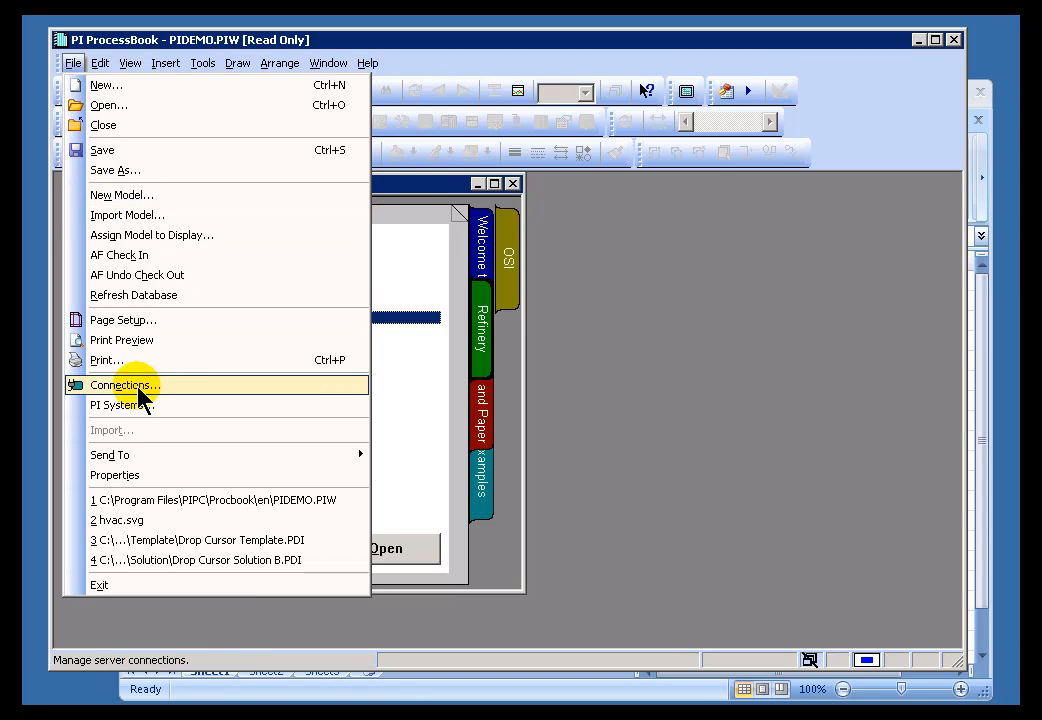
mouse_move(158, 403)
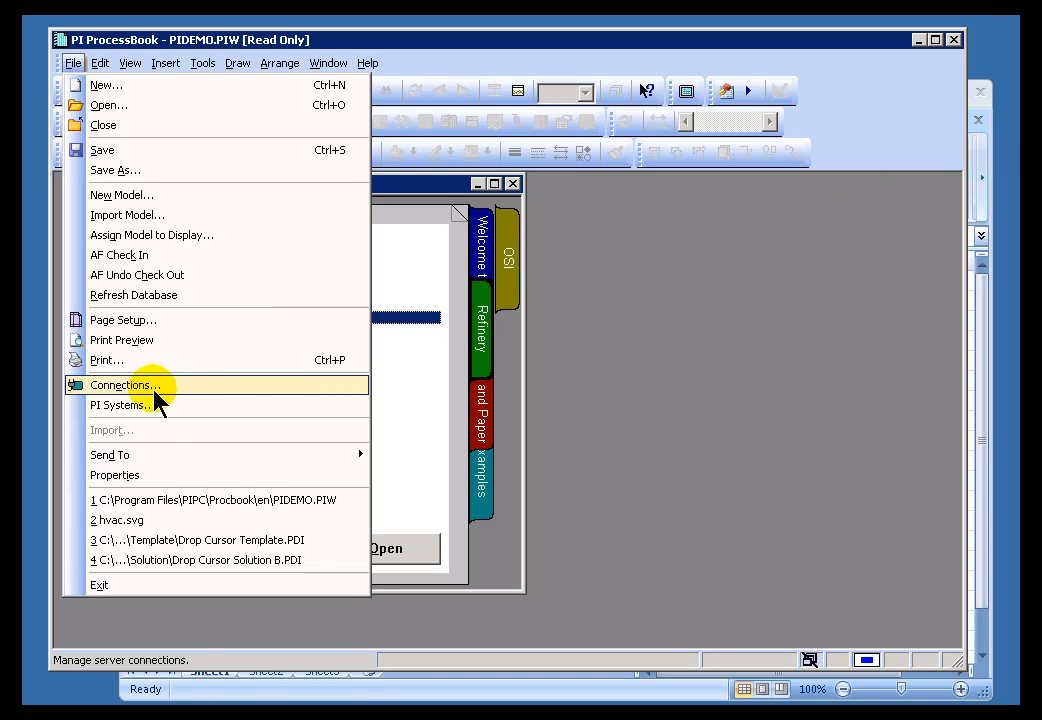
Step: Open the PI Connection Manager and toggle the myDefaultServer connection on and off
left_click(124, 385)
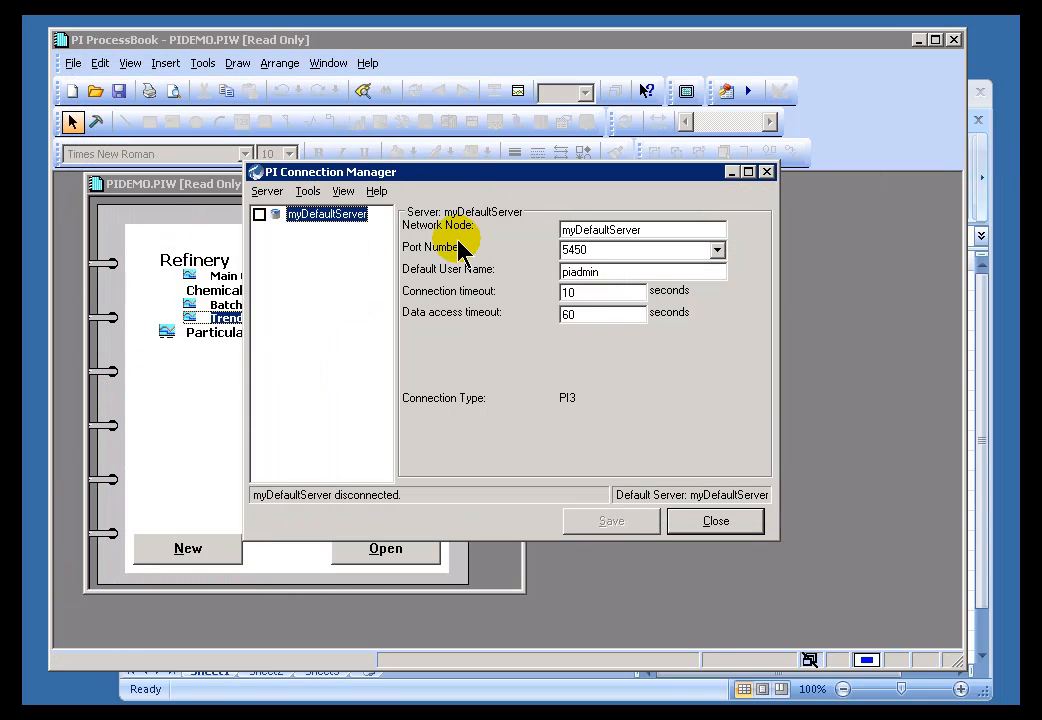
mouse_move(462, 195)
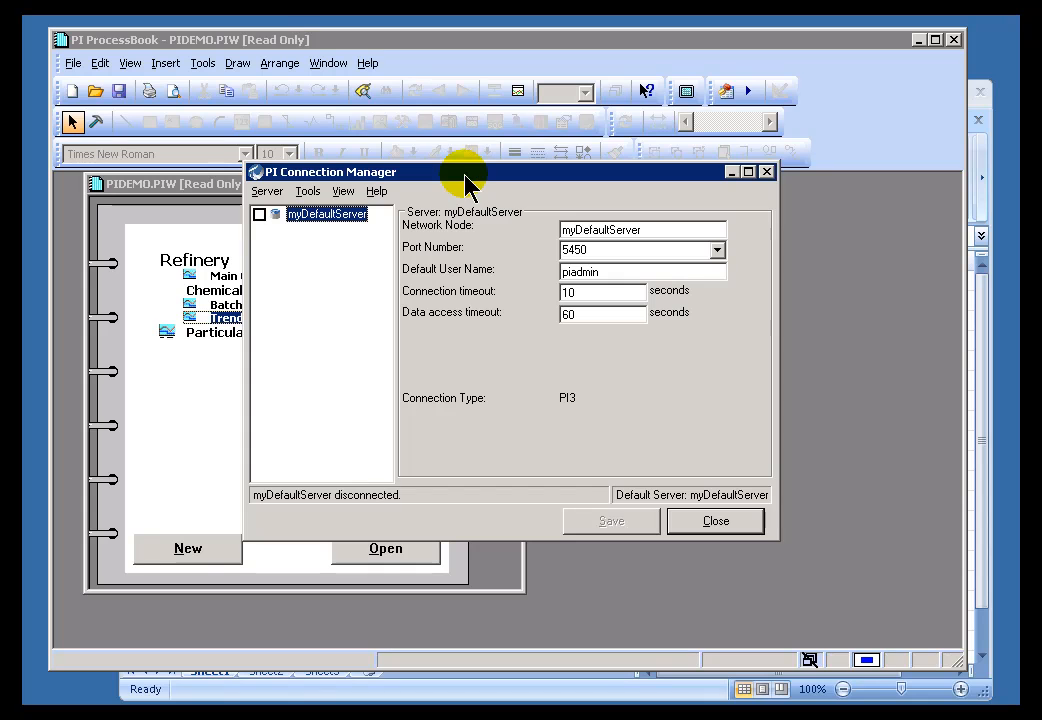
mouse_move(310, 230)
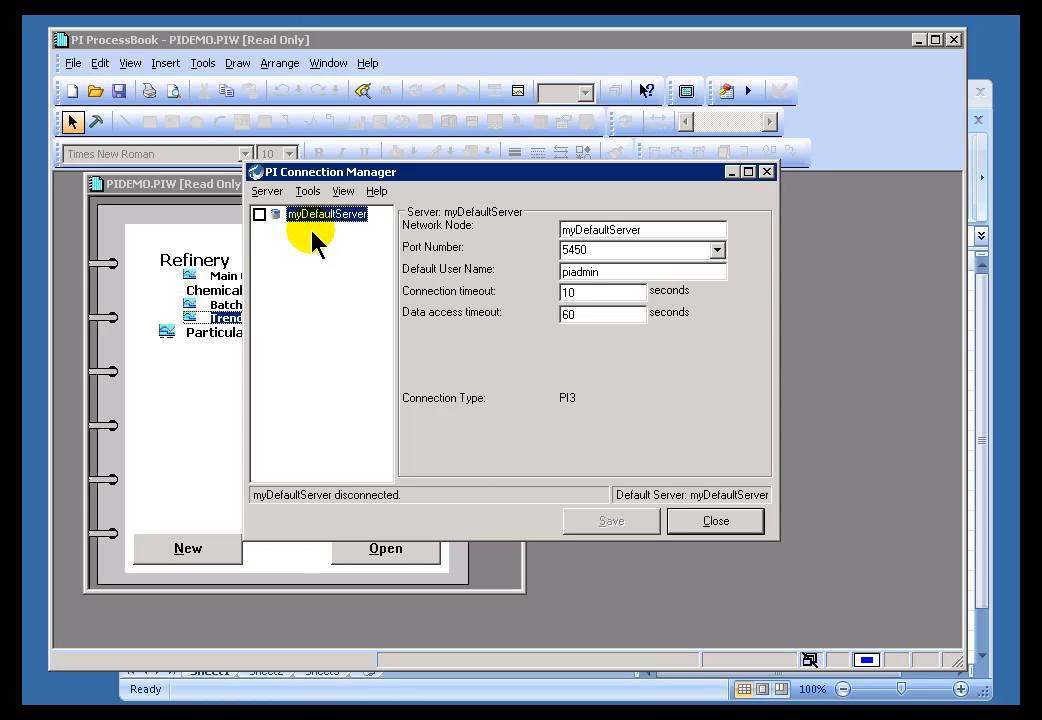
mouse_move(328, 223)
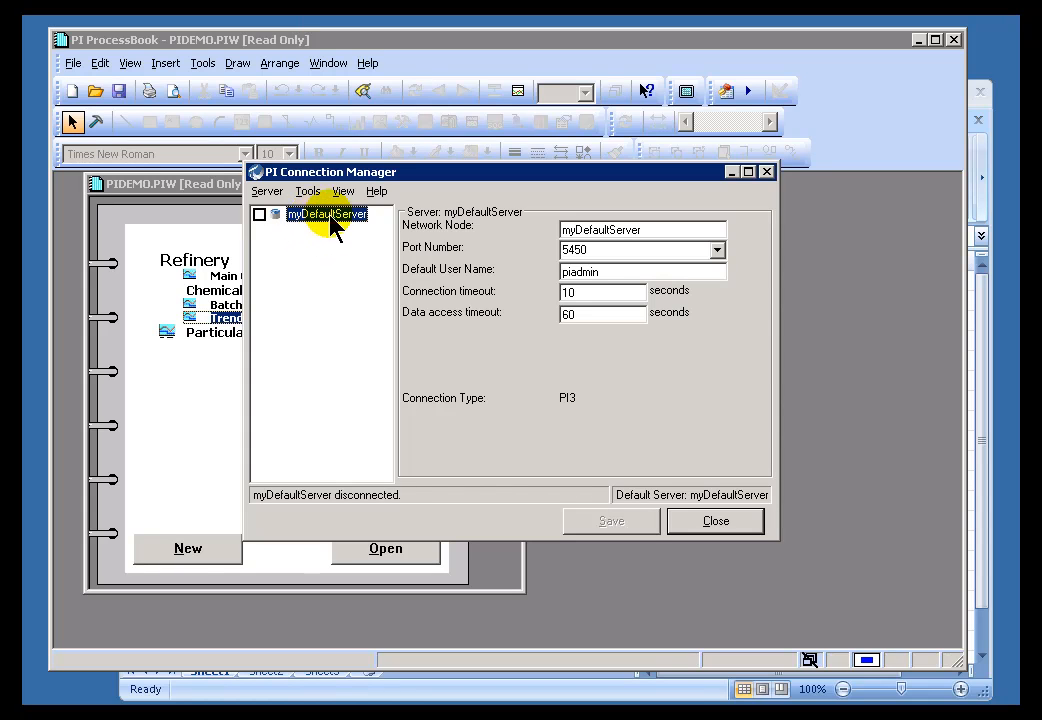
mouse_move(390, 245)
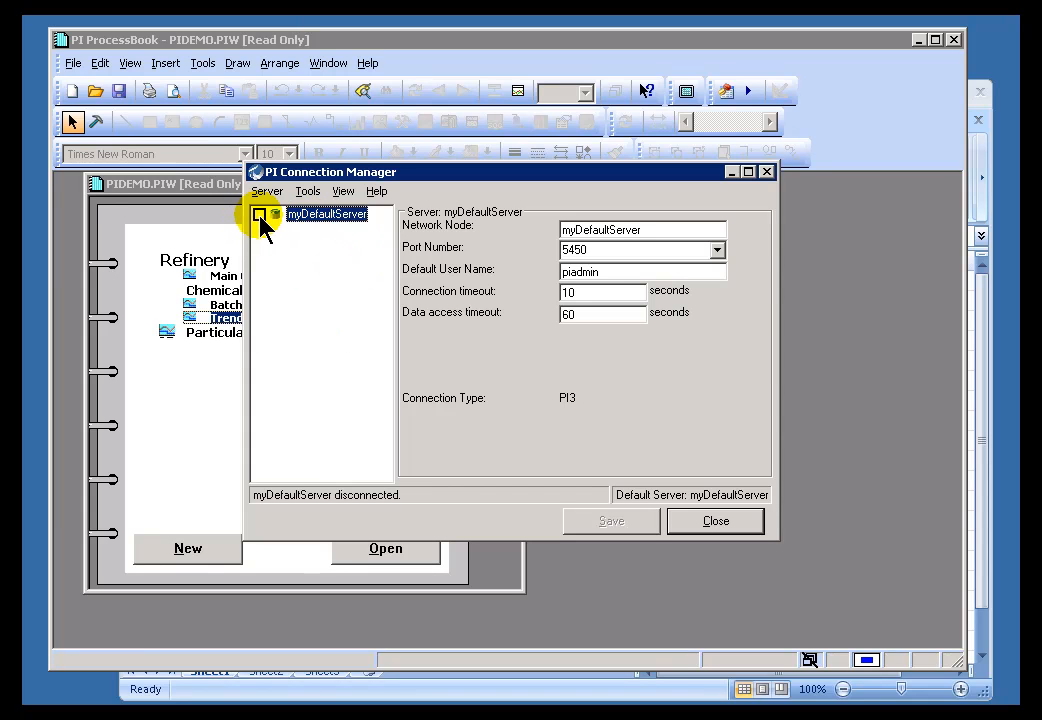
mouse_move(305, 220)
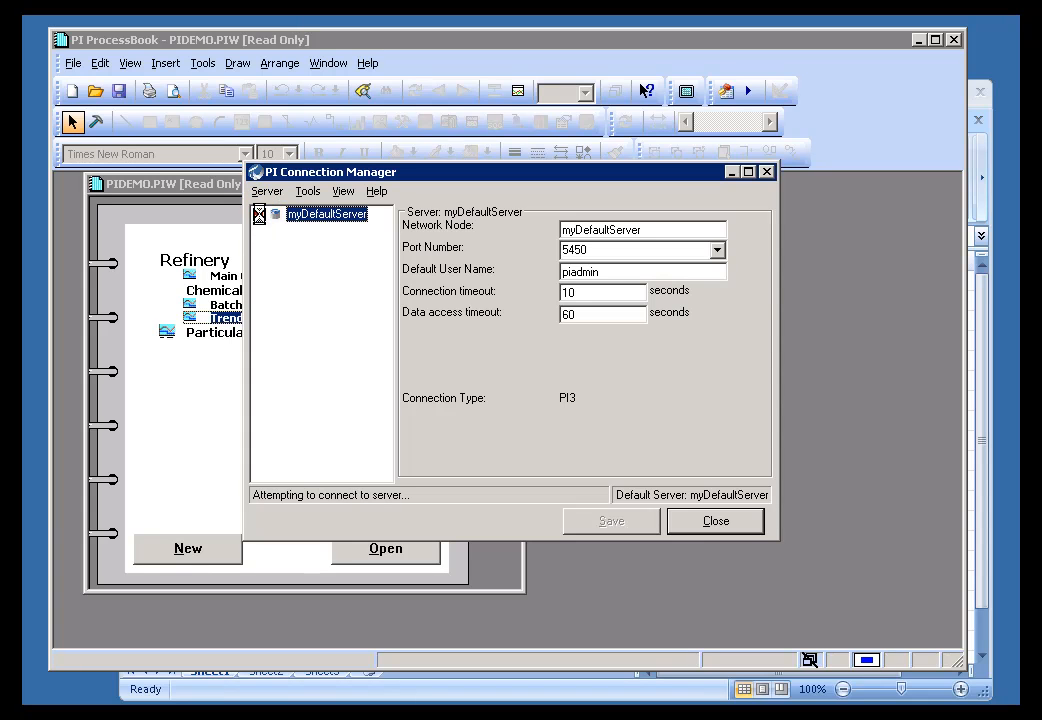
left_click(259, 214)
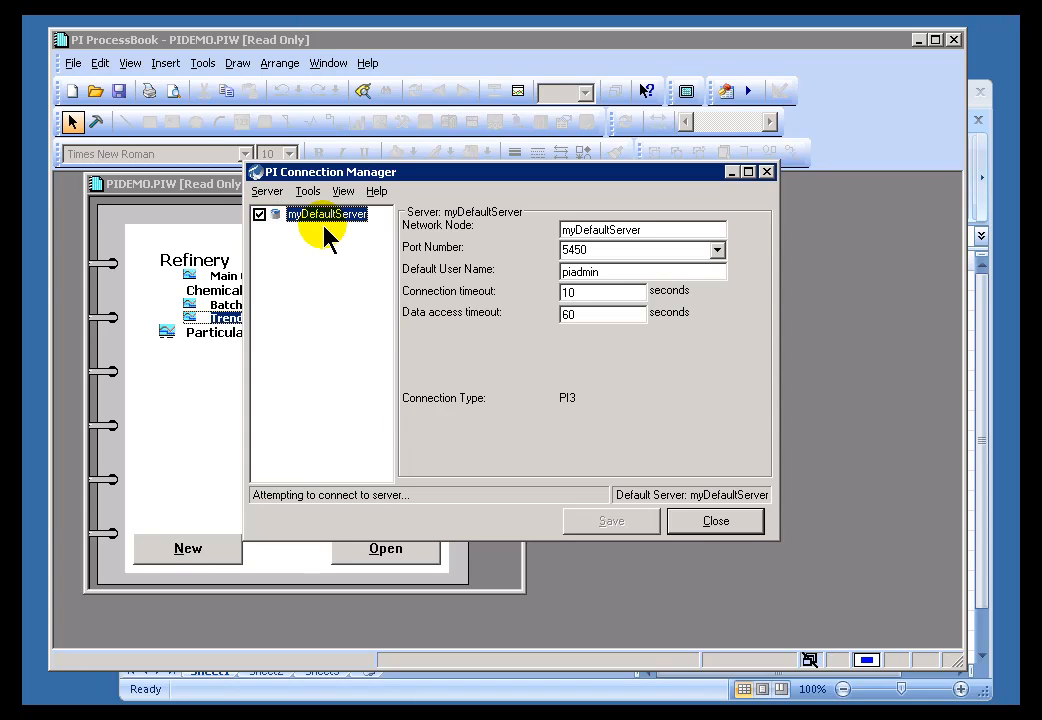
left_click(258, 214)
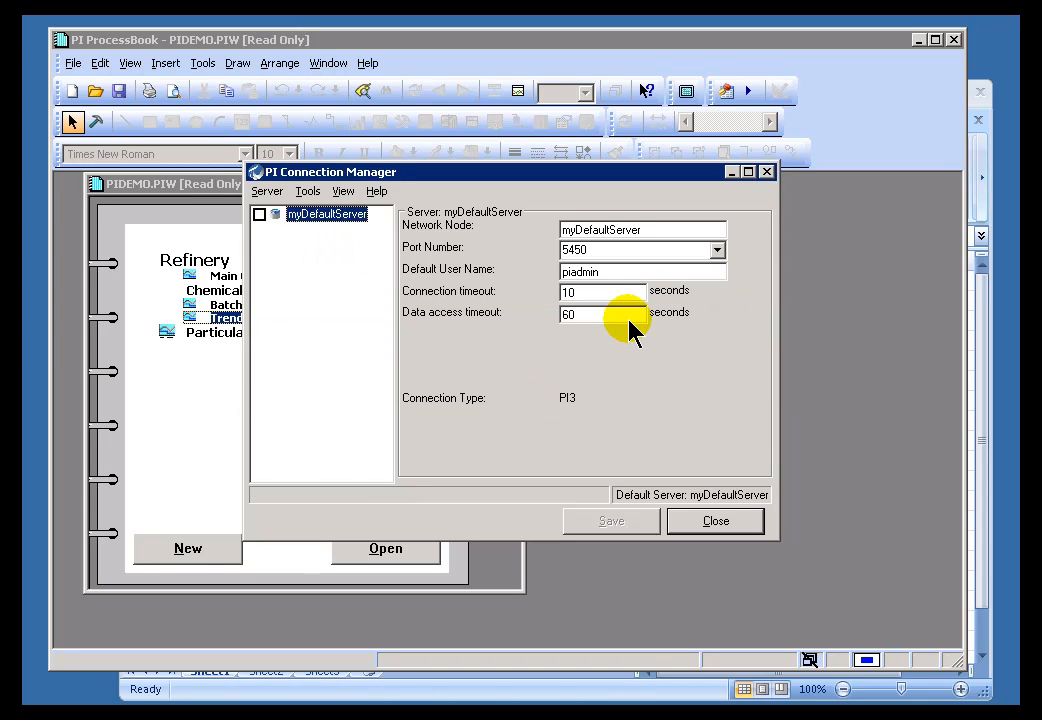
mouse_move(555, 118)
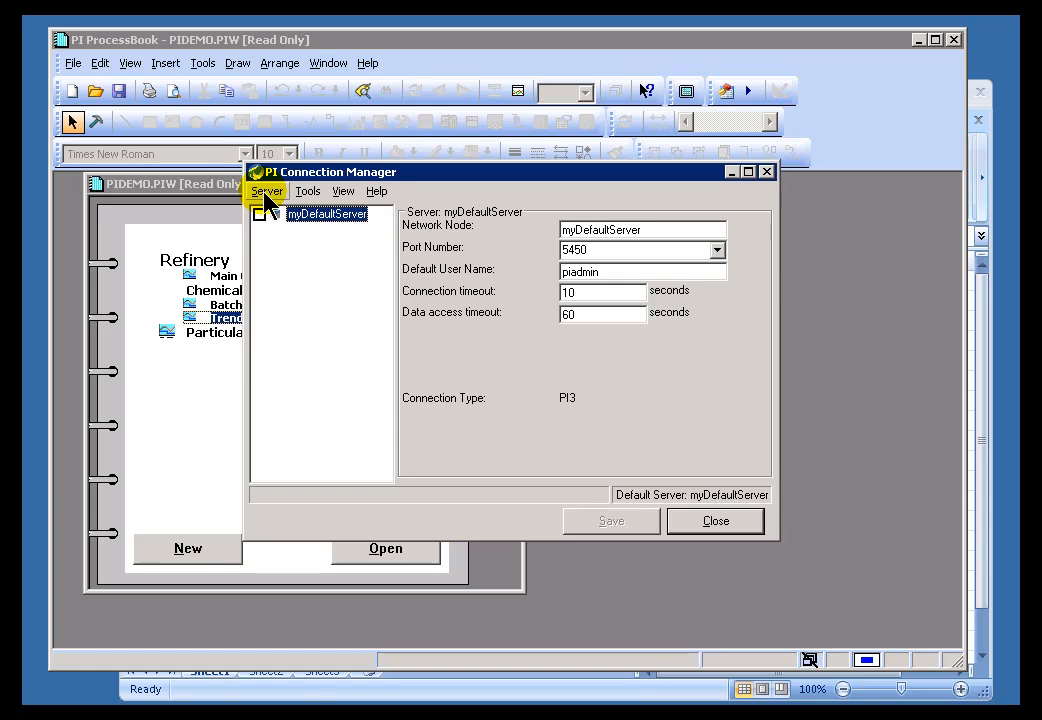
Step: Start a new server under Server > Add Server with network node osisoft-trng
left_click(267, 191)
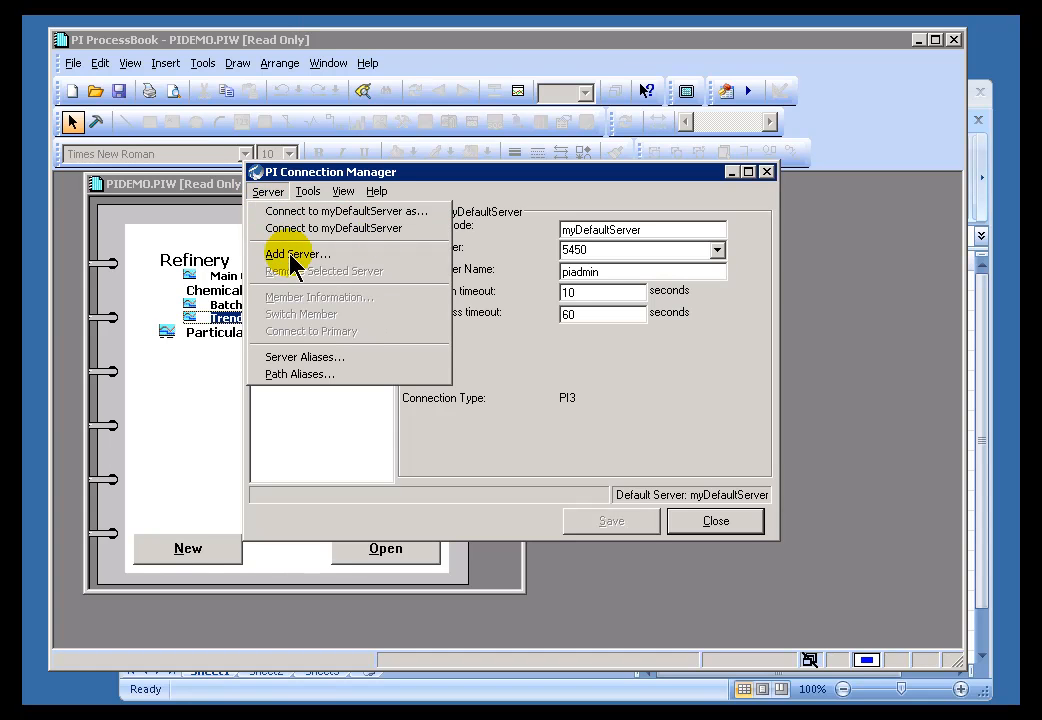
left_click(296, 253)
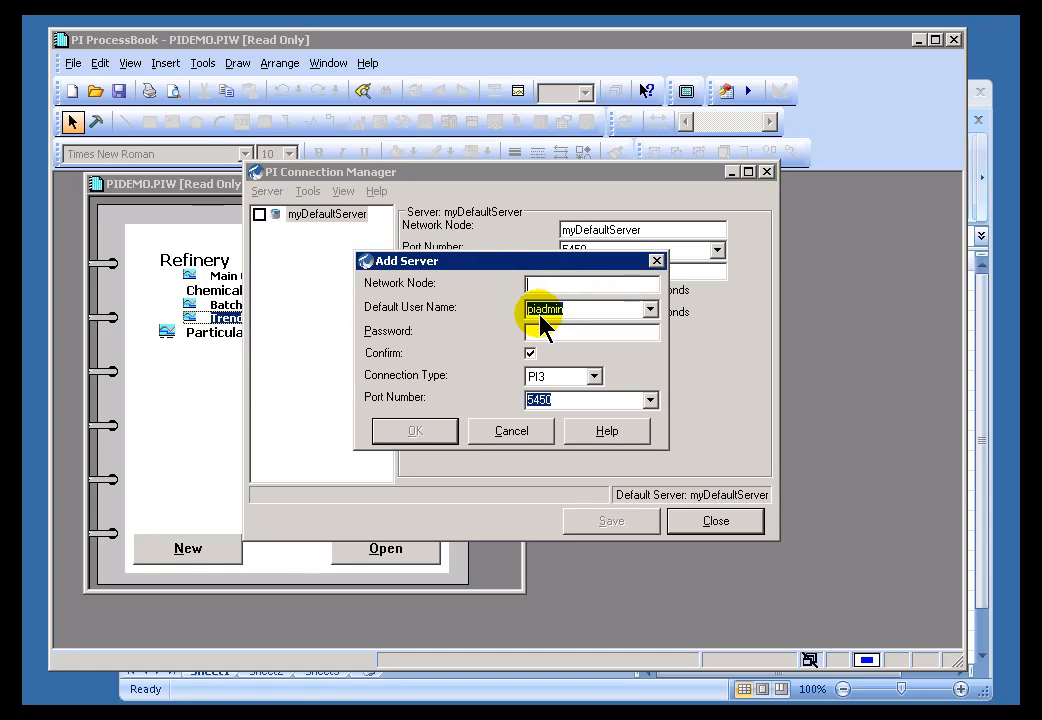
left_click(590, 283)
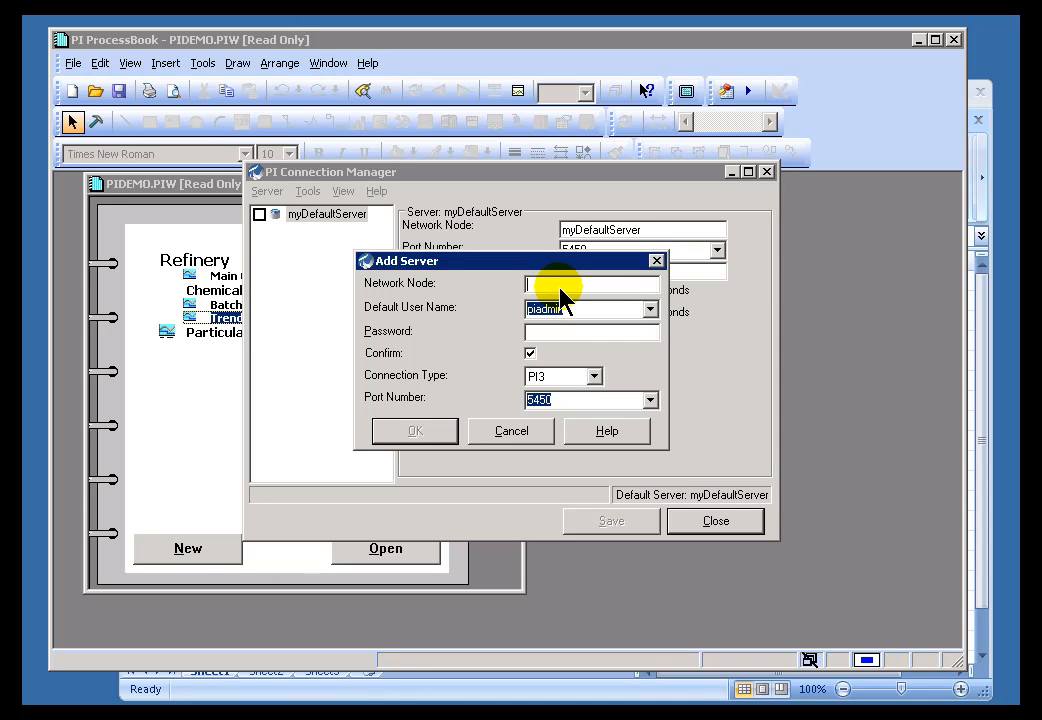
type("osisoft-trn")
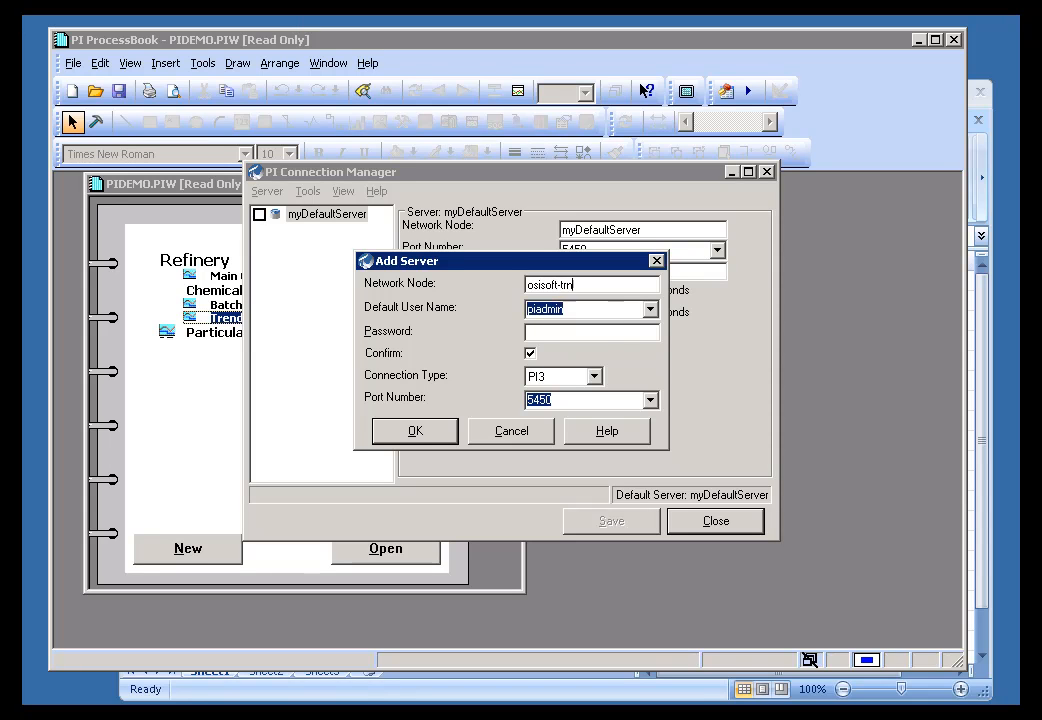
type("g")
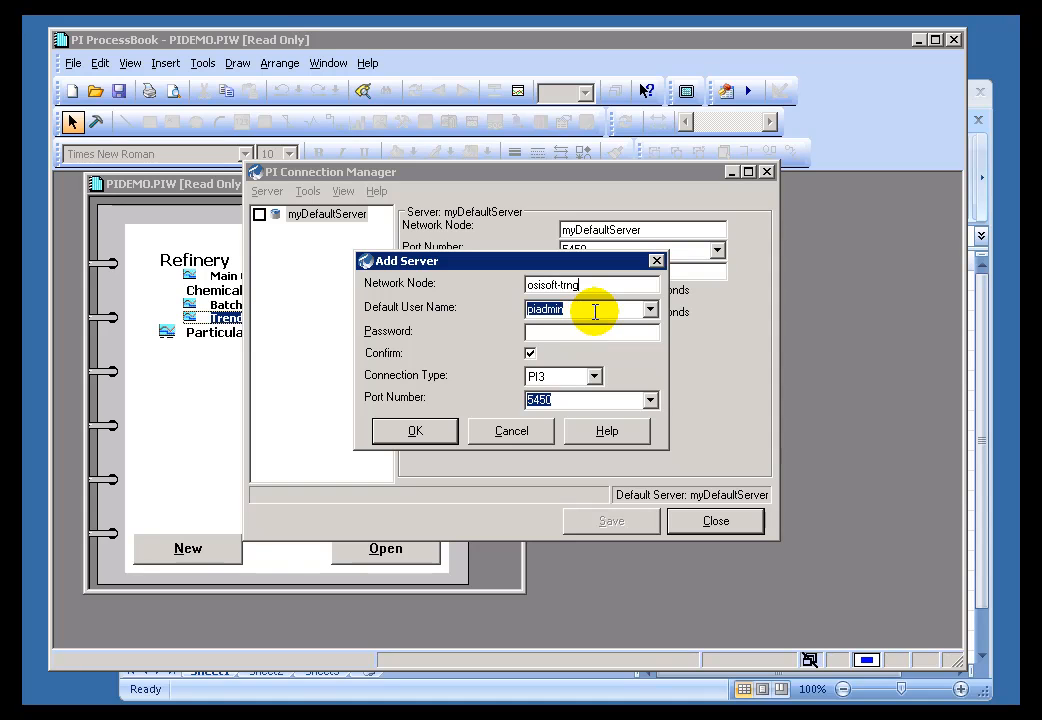
mouse_move(585, 318)
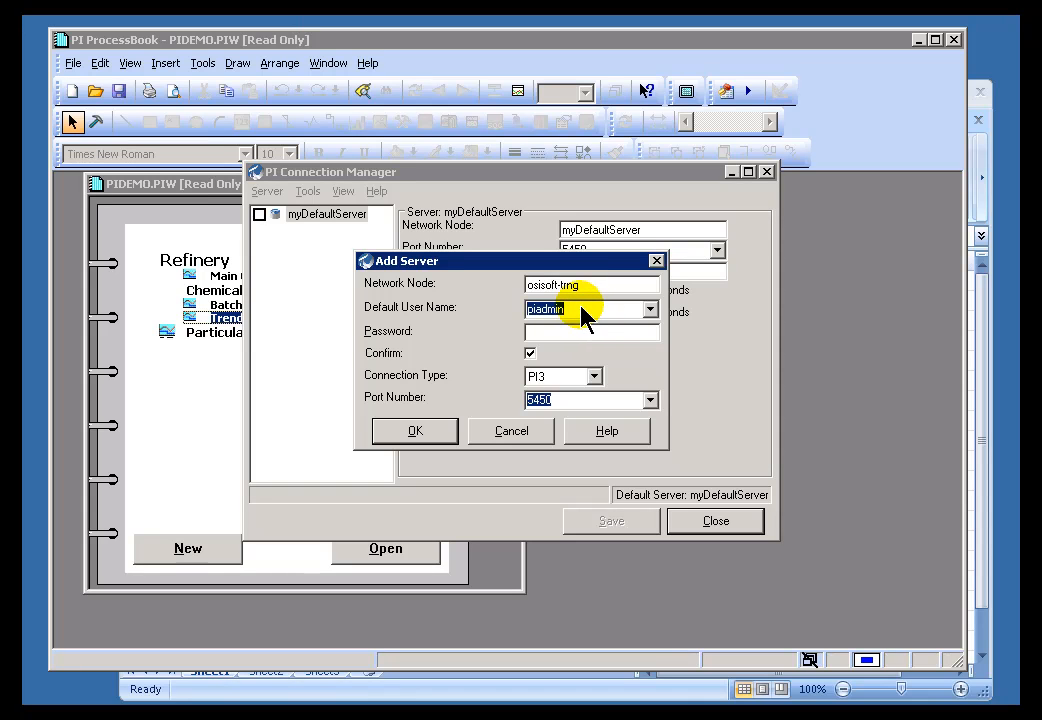
mouse_move(578, 318)
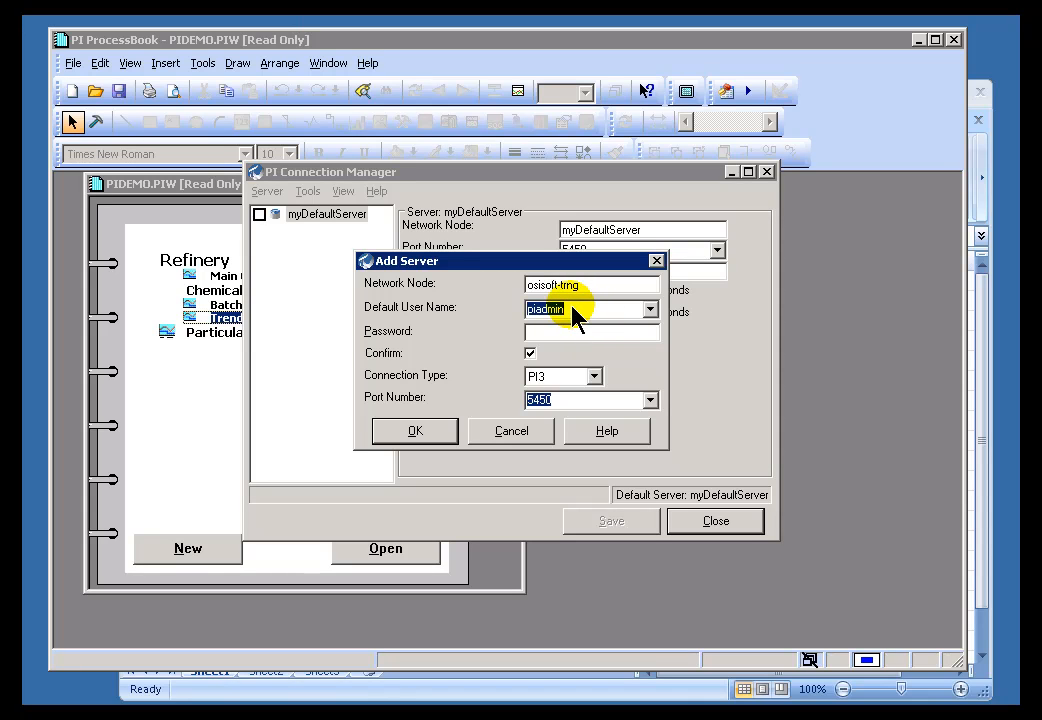
mouse_move(570, 345)
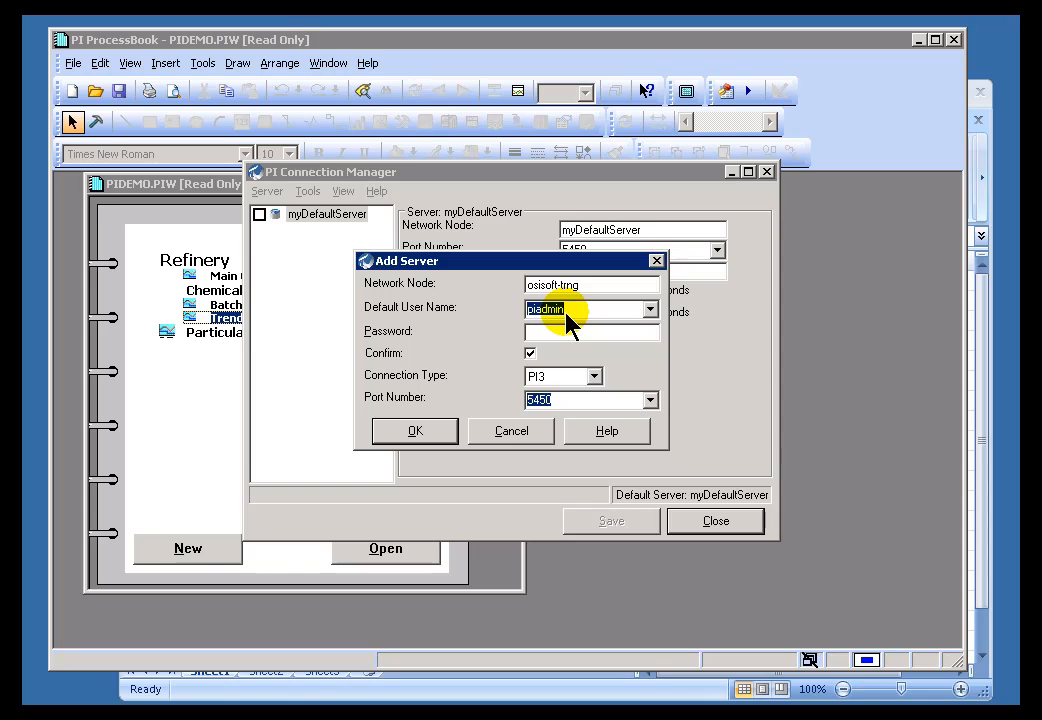
mouse_move(585, 320)
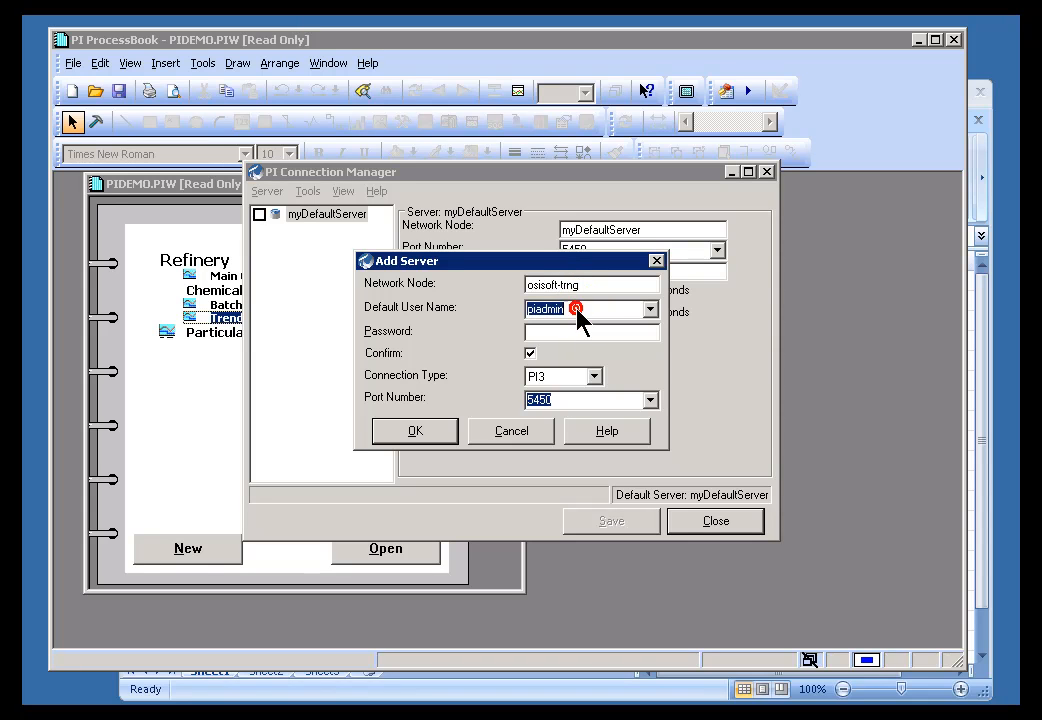
Step: Keep piadmin as the default user and PI3 as the connection type
left_click(650, 309)
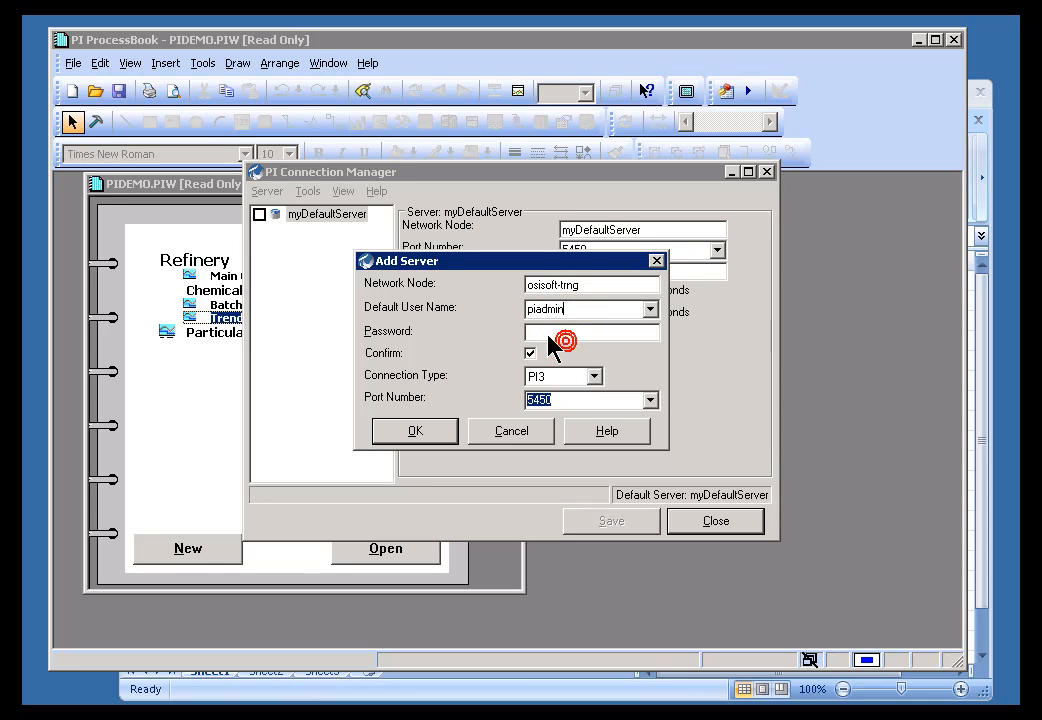
mouse_move(580, 309)
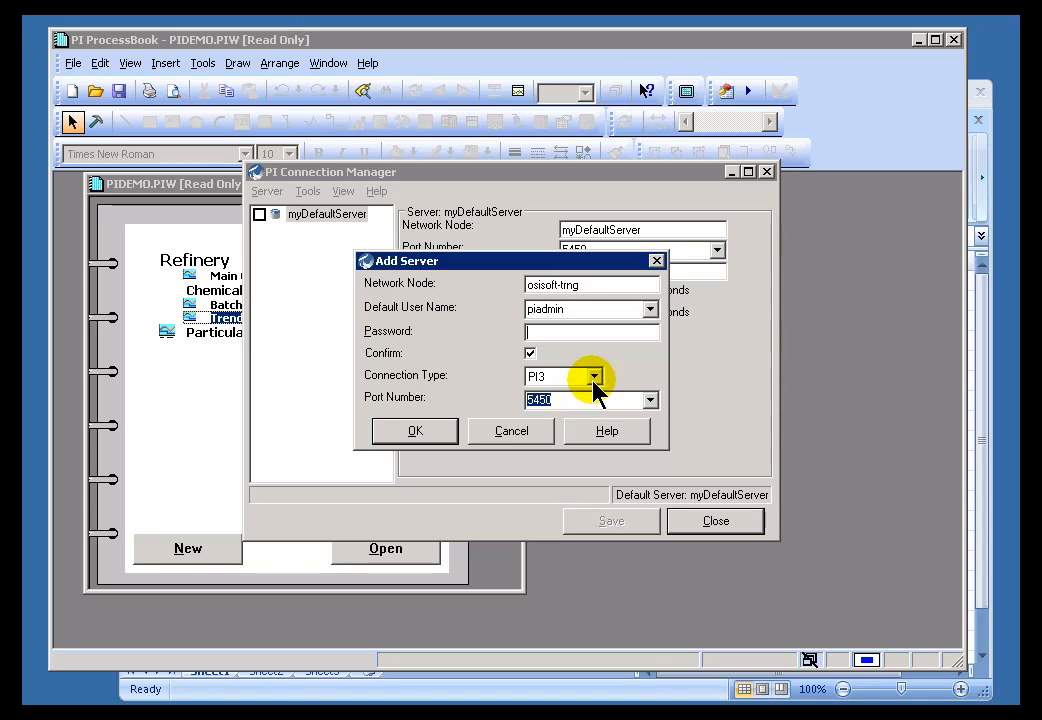
mouse_move(610, 390)
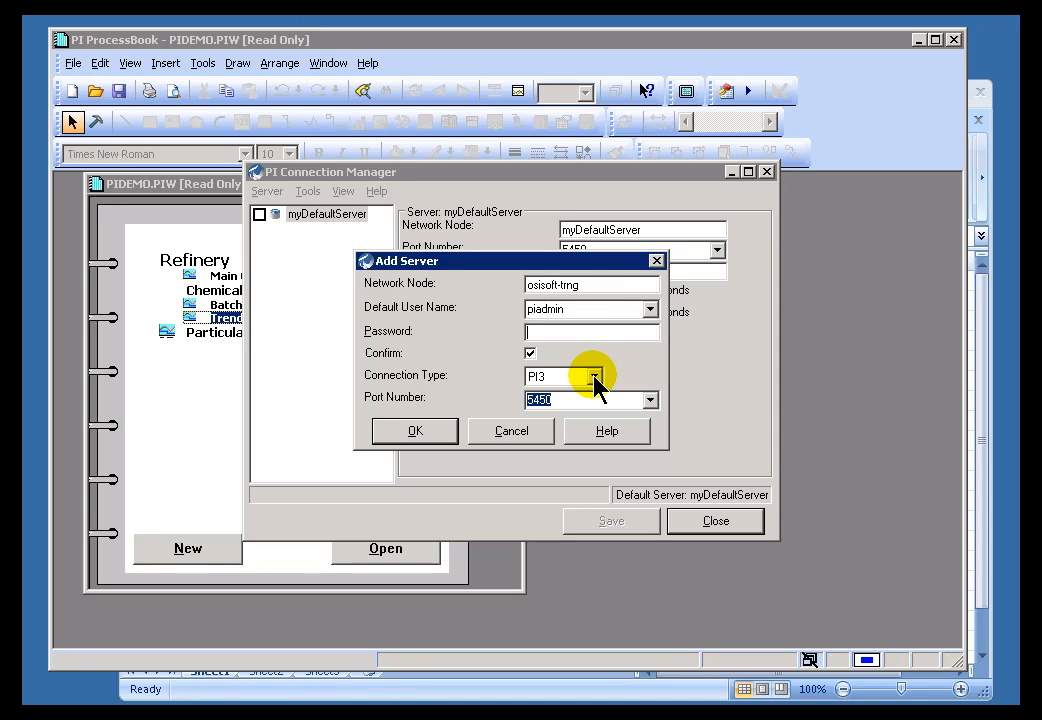
left_click(594, 376)
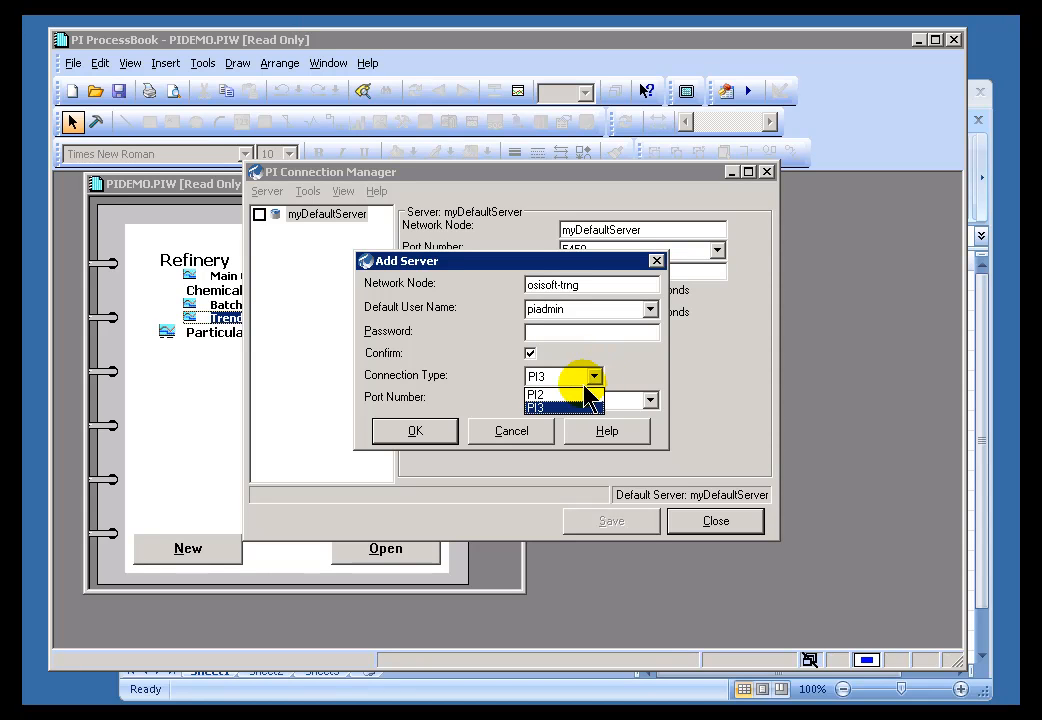
mouse_move(555, 394)
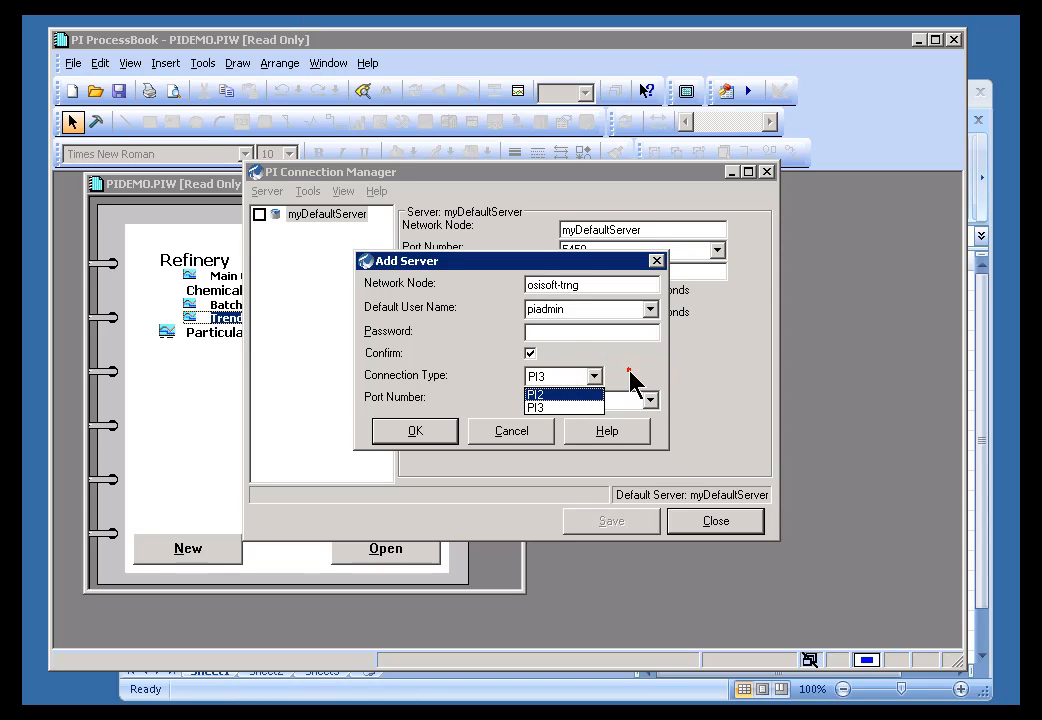
left_click(535, 406)
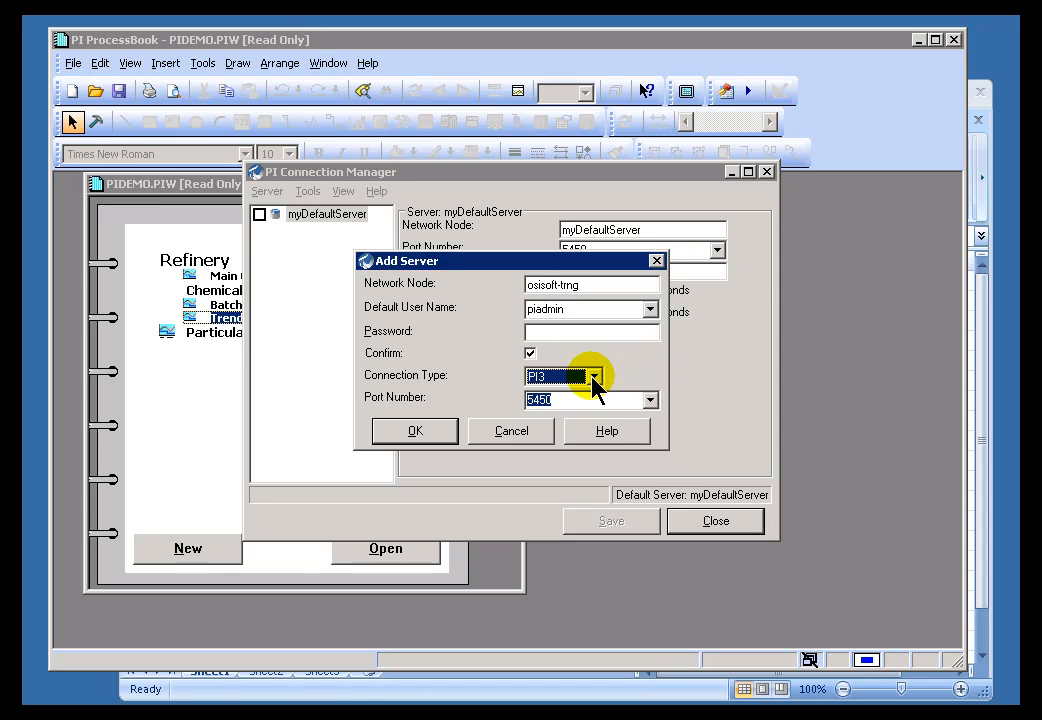
mouse_move(580, 360)
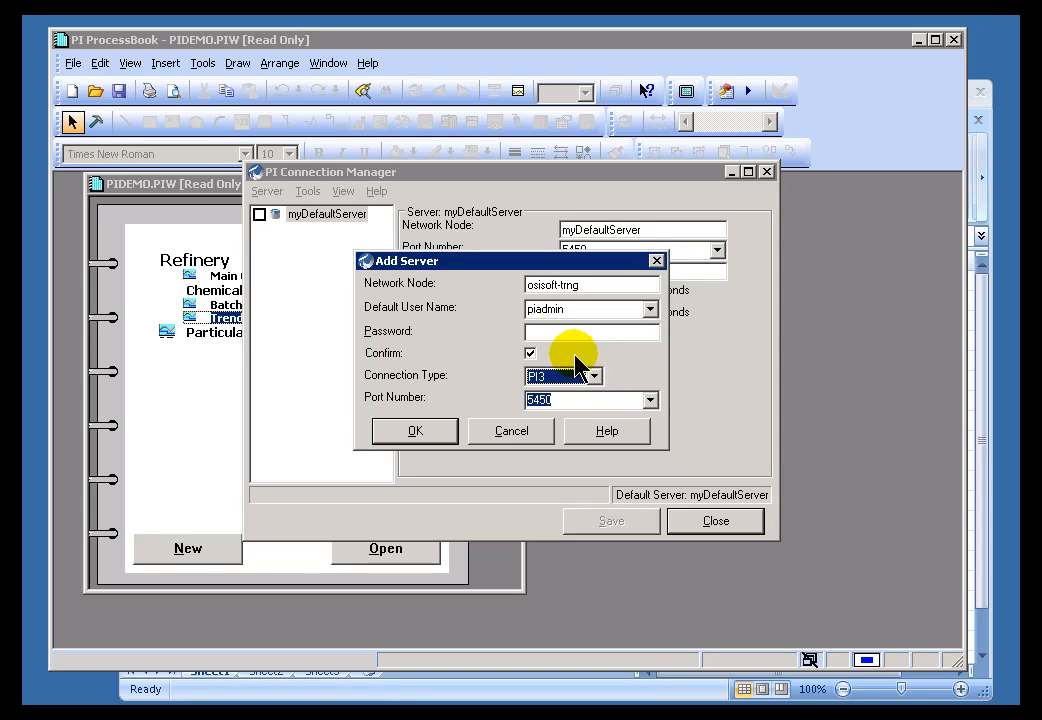
mouse_move(595, 295)
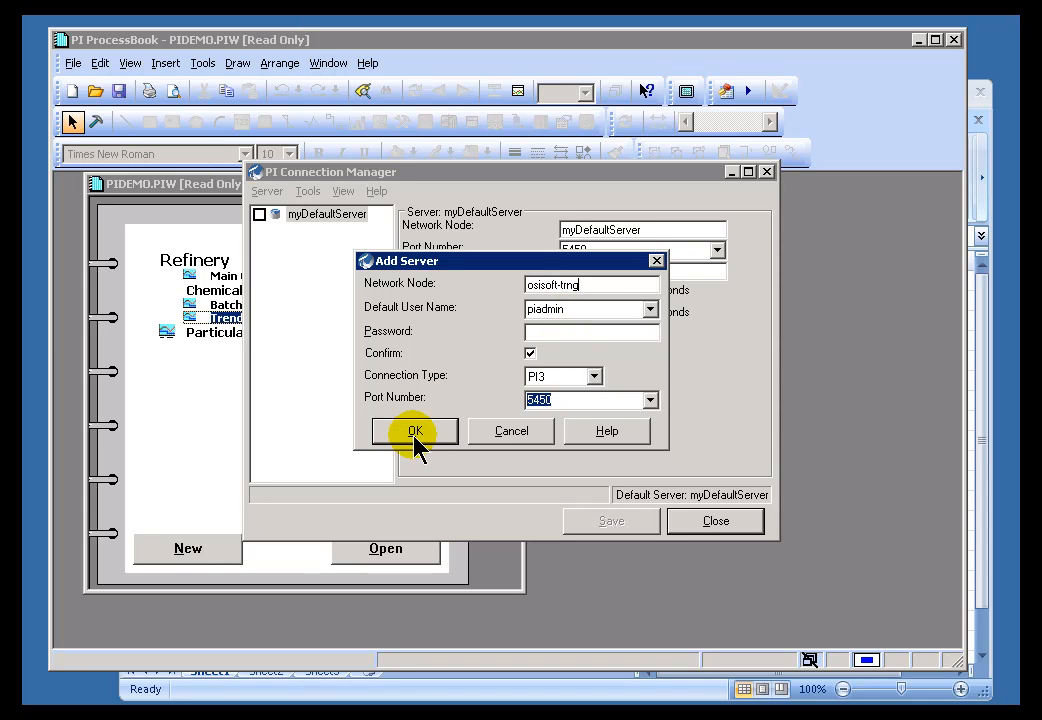
mouse_move(435, 455)
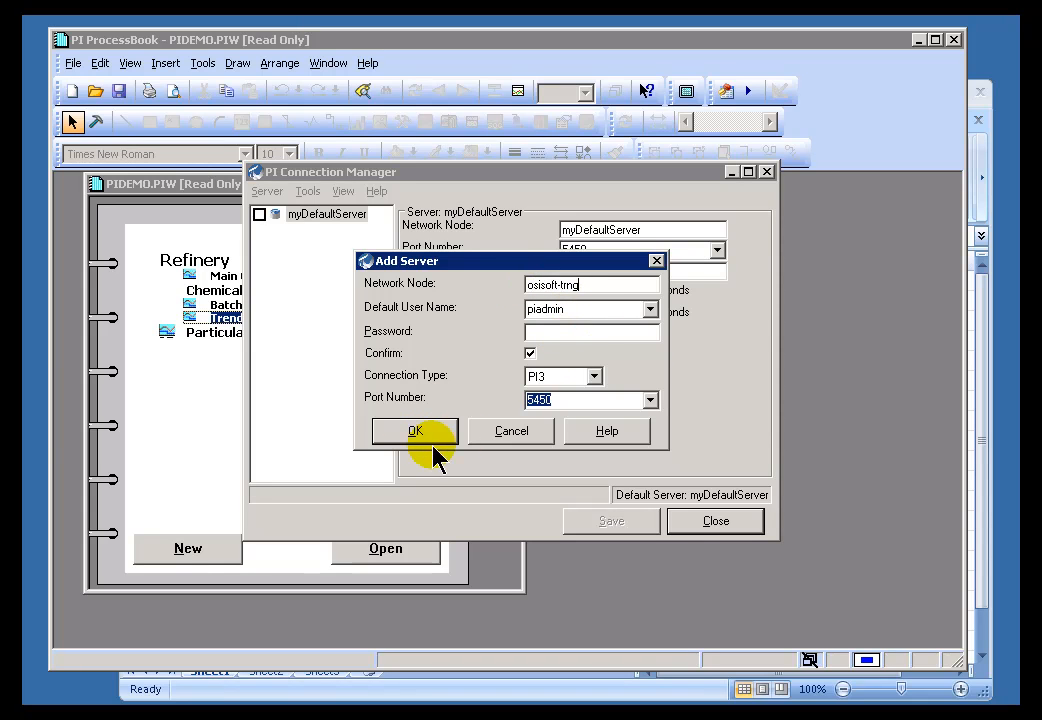
mouse_move(665, 420)
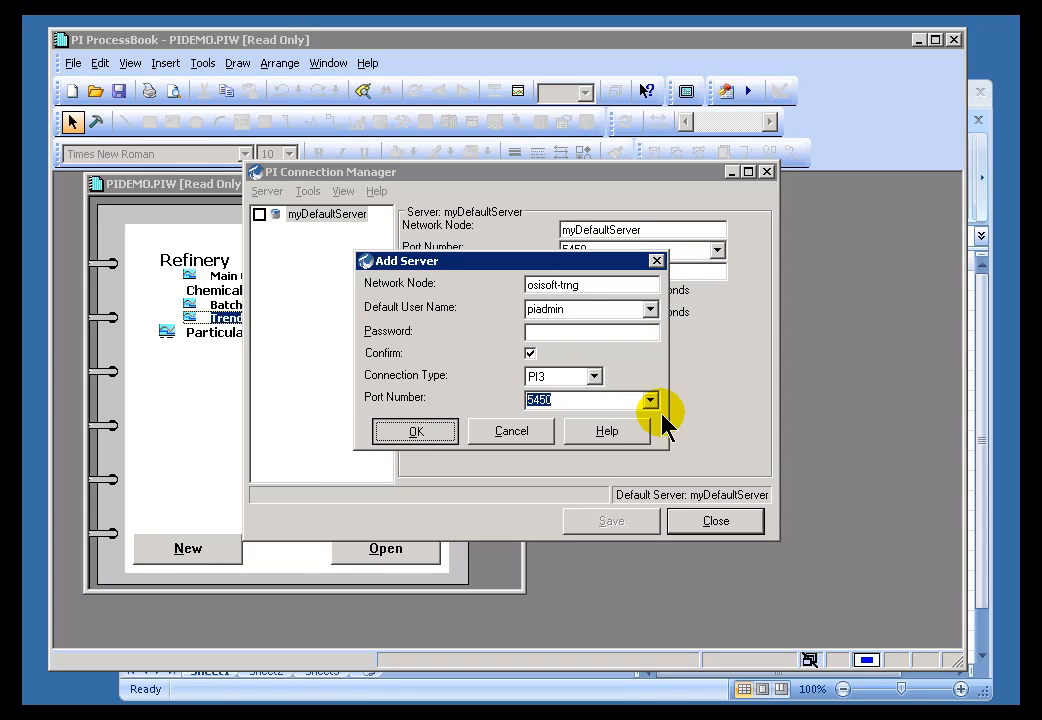
Step: Confirm the osisoft-trng server and view its details in the server list
left_click(415, 430)
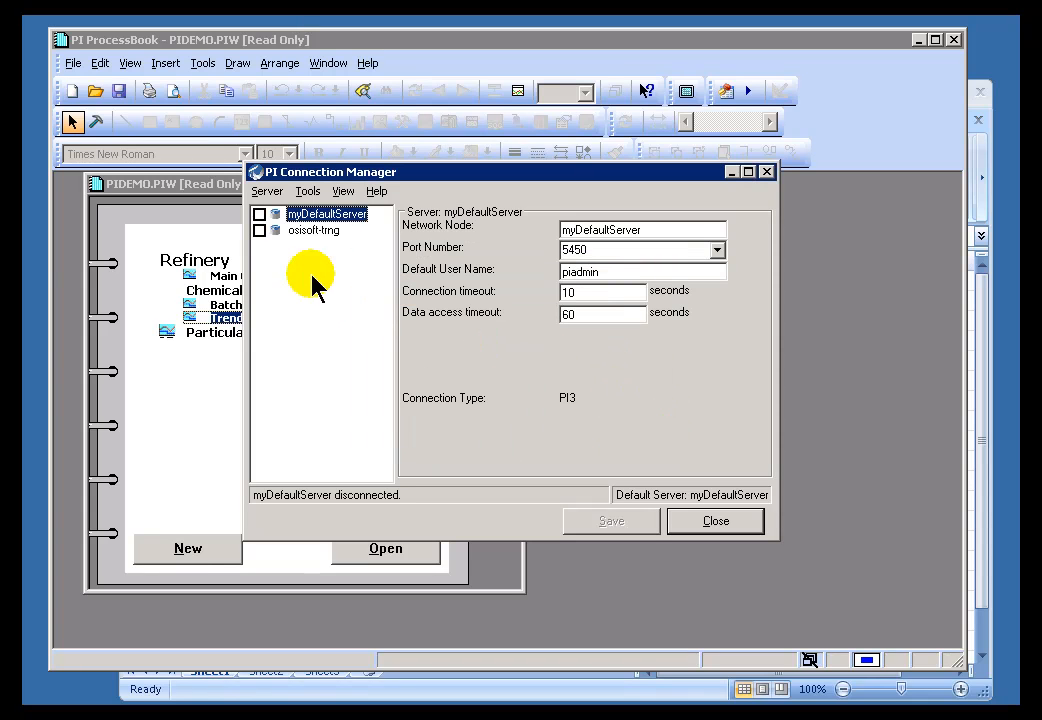
mouse_move(305, 235)
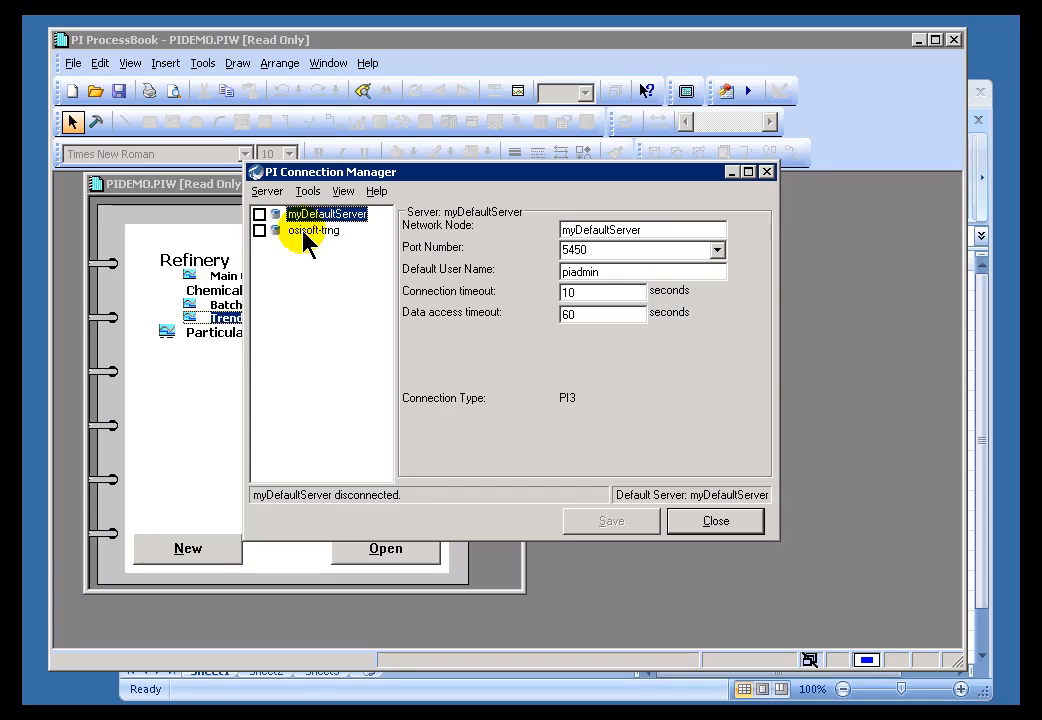
left_click(313, 230)
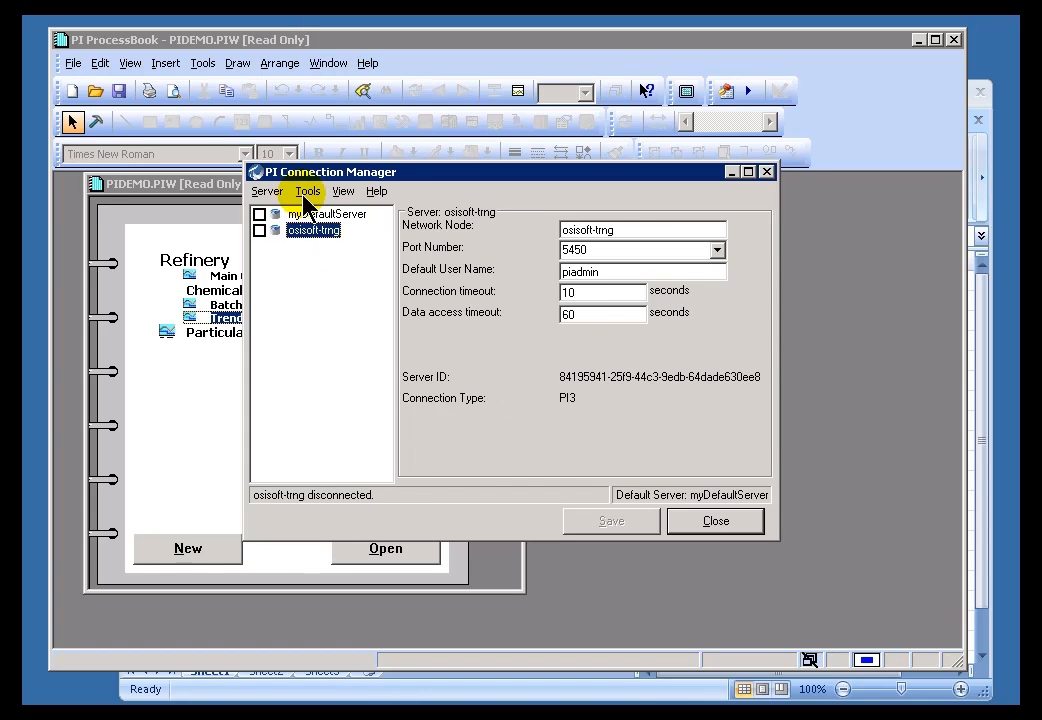
left_click(267, 191)
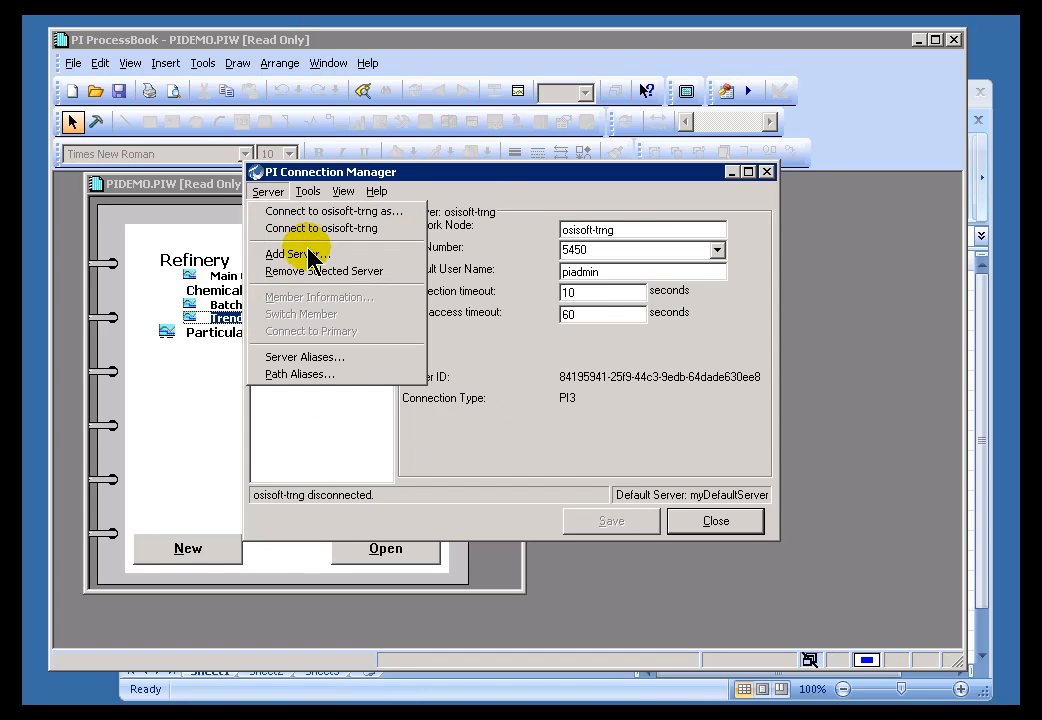
left_click(289, 254)
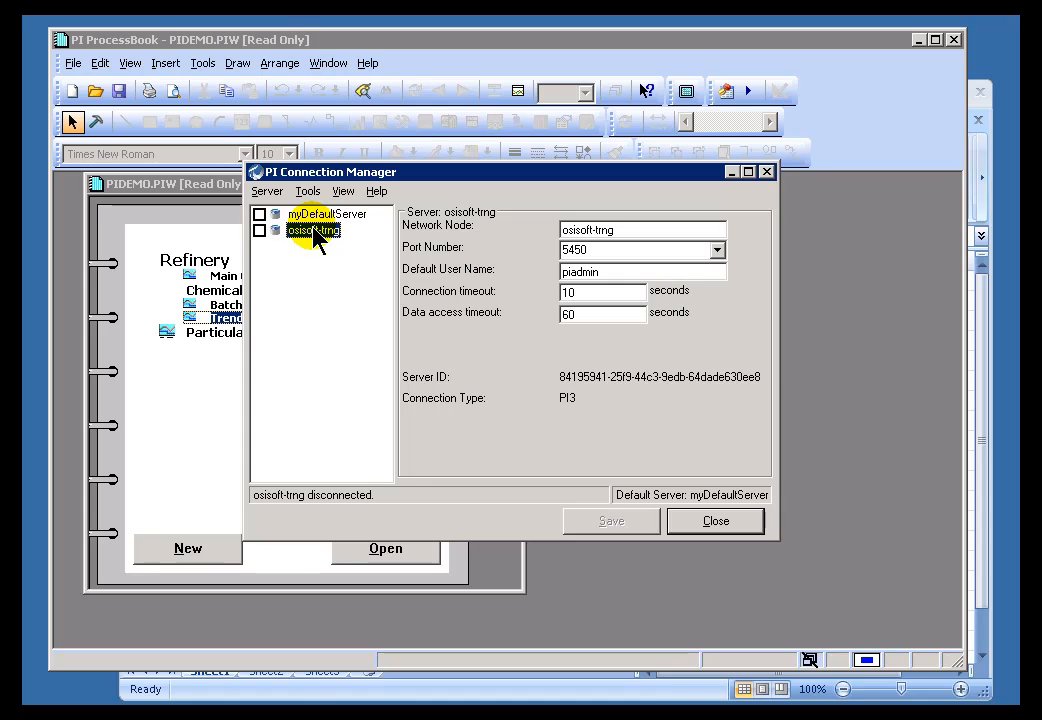
mouse_move(340, 295)
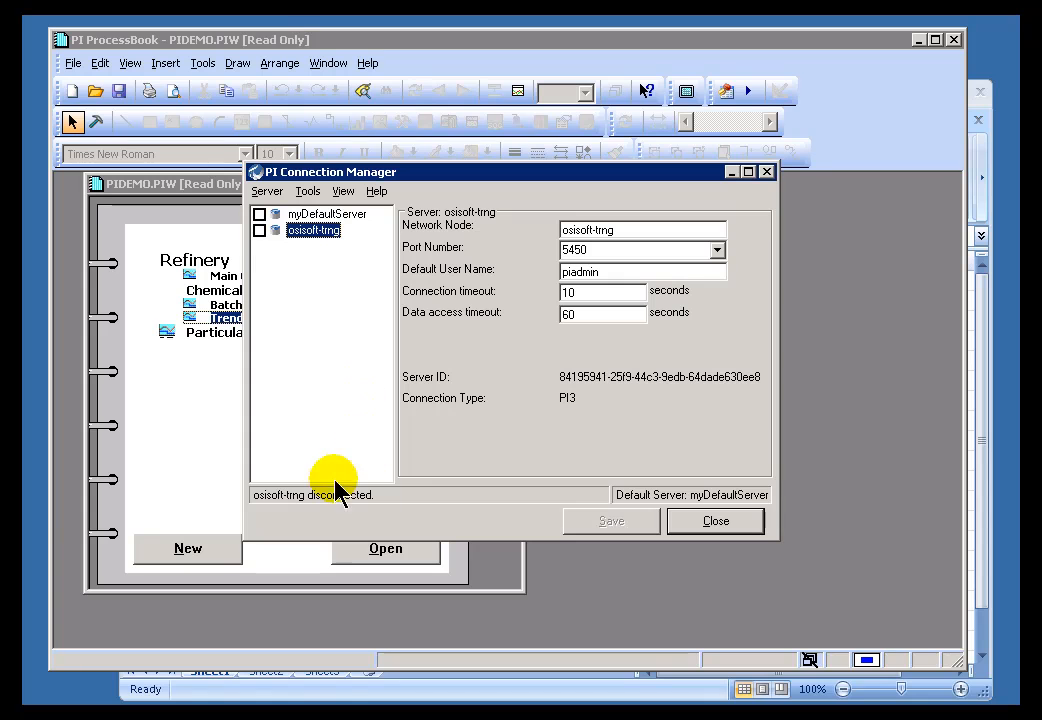
mouse_move(365, 495)
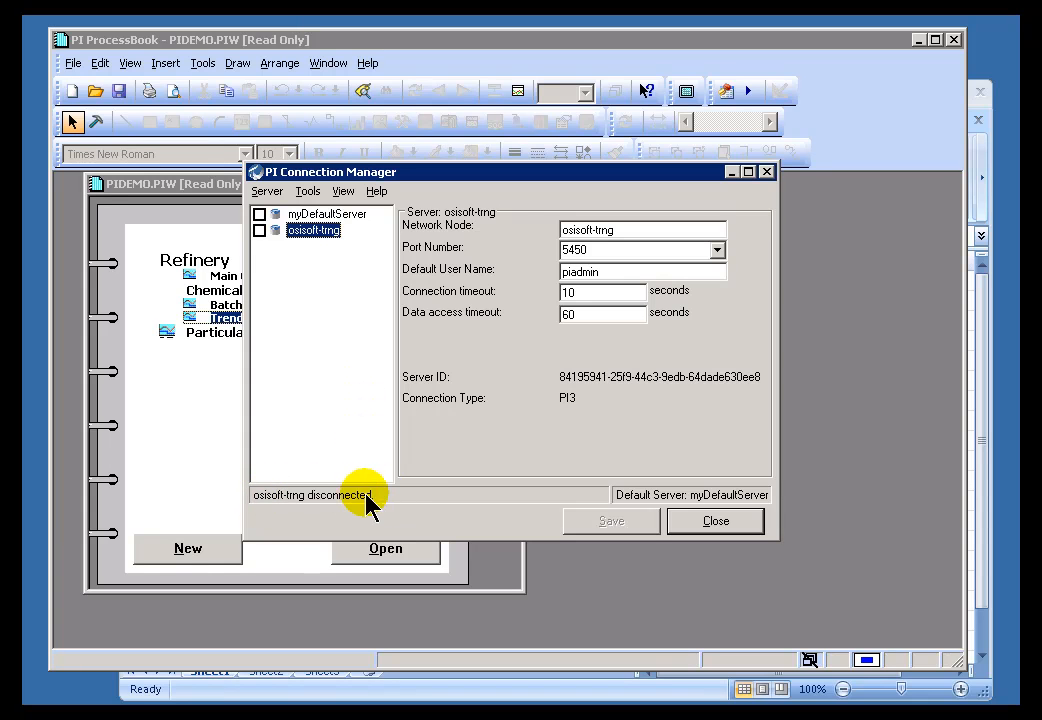
Step: Tick osisoft-trng to connect as piadmin via PI Trust
left_click(260, 230)
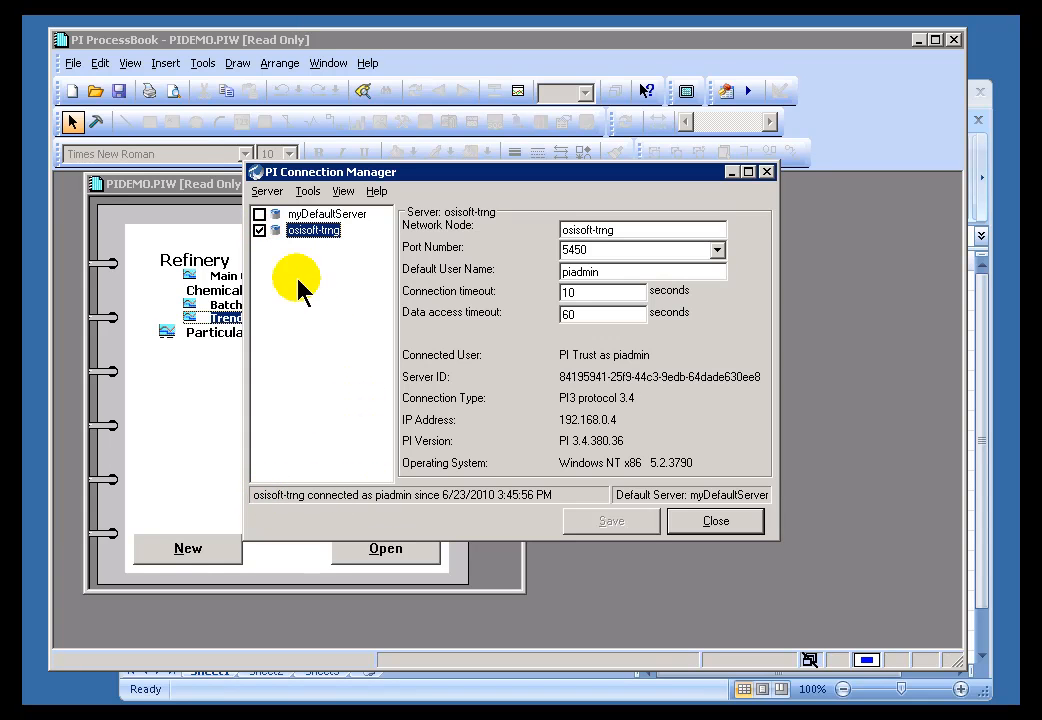
mouse_move(515, 505)
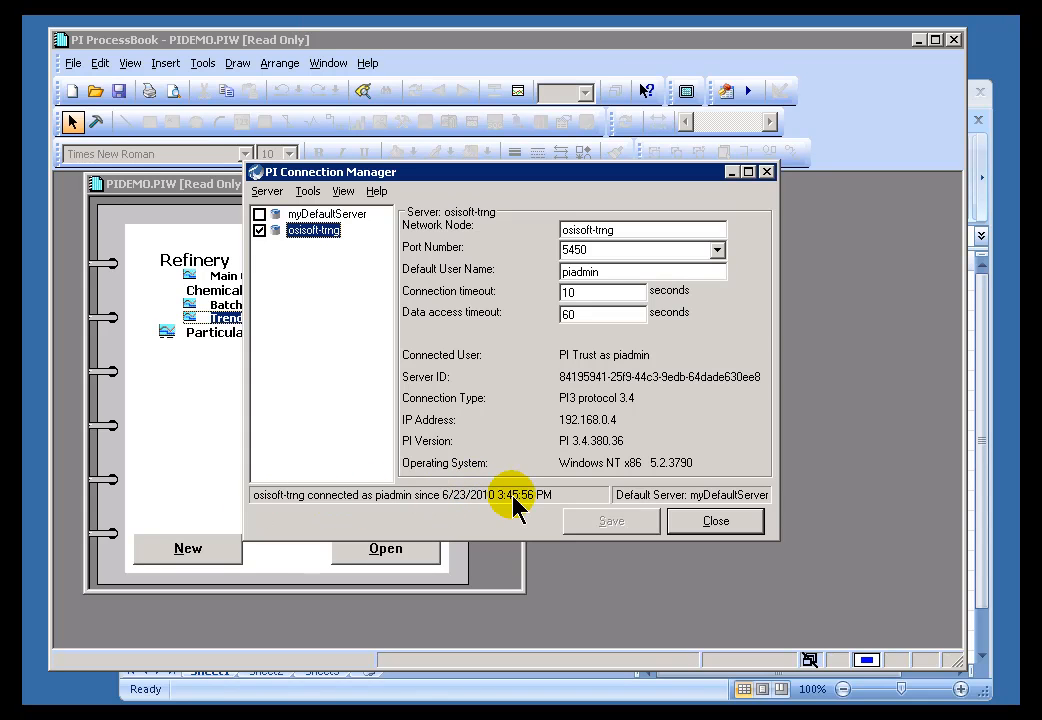
mouse_move(390, 505)
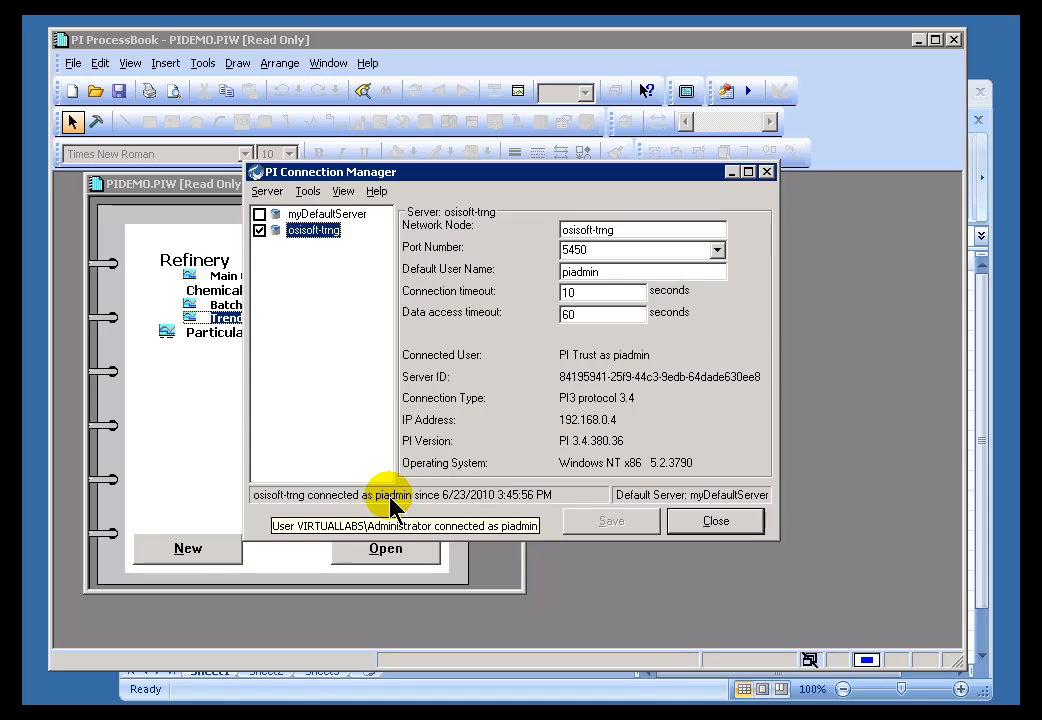
mouse_move(315, 260)
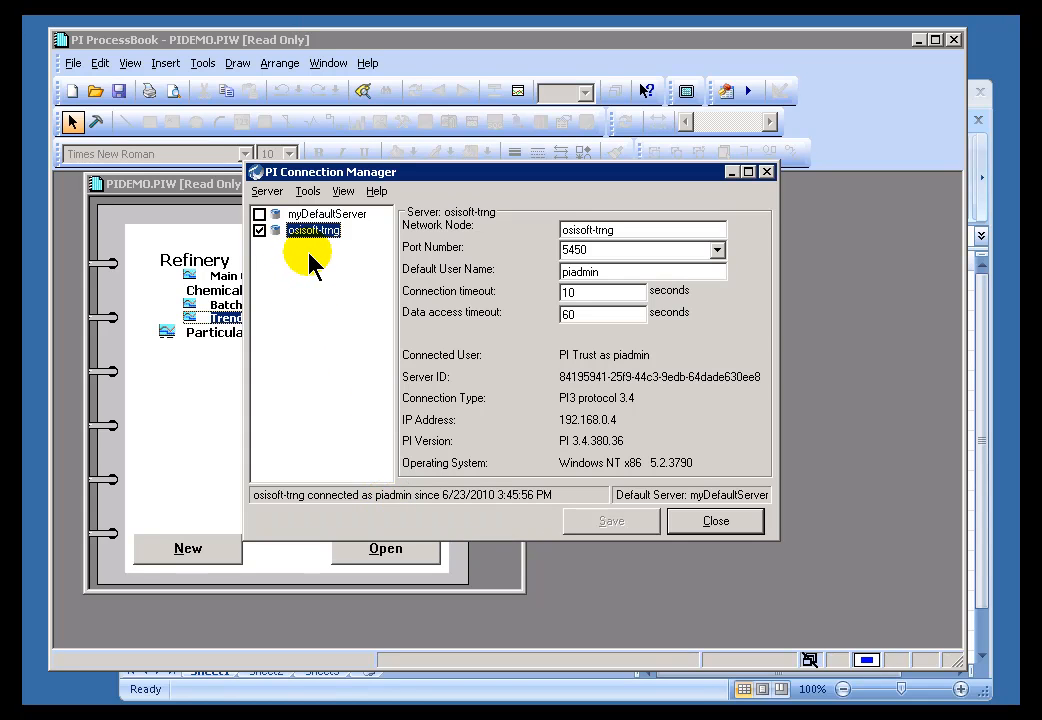
mouse_move(324, 255)
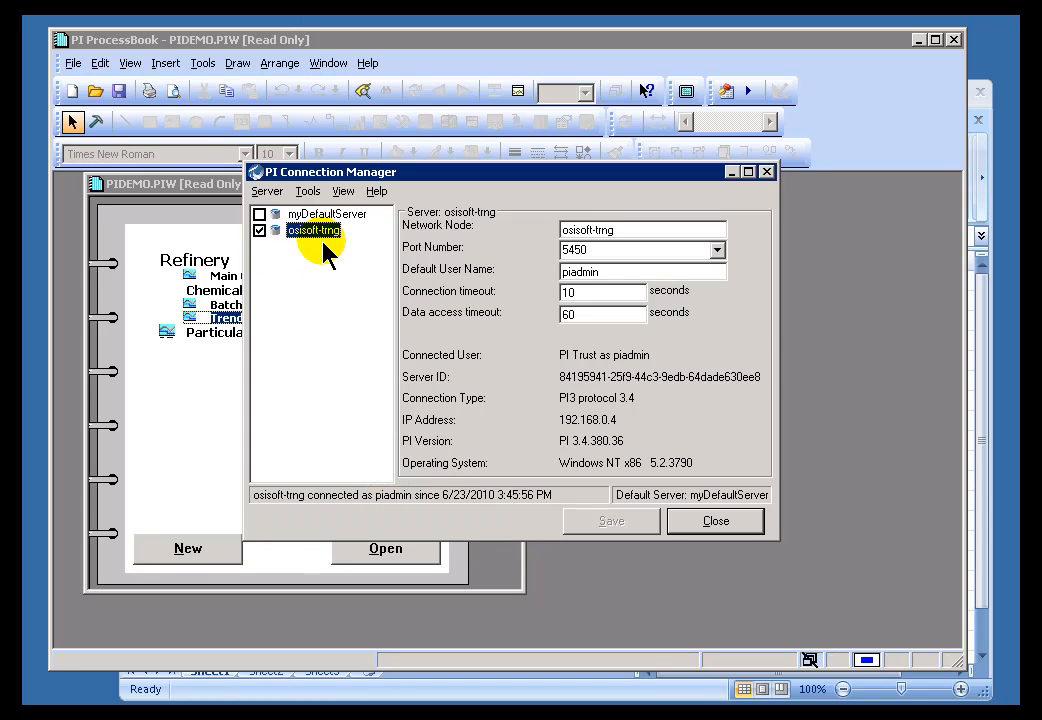
mouse_move(282, 262)
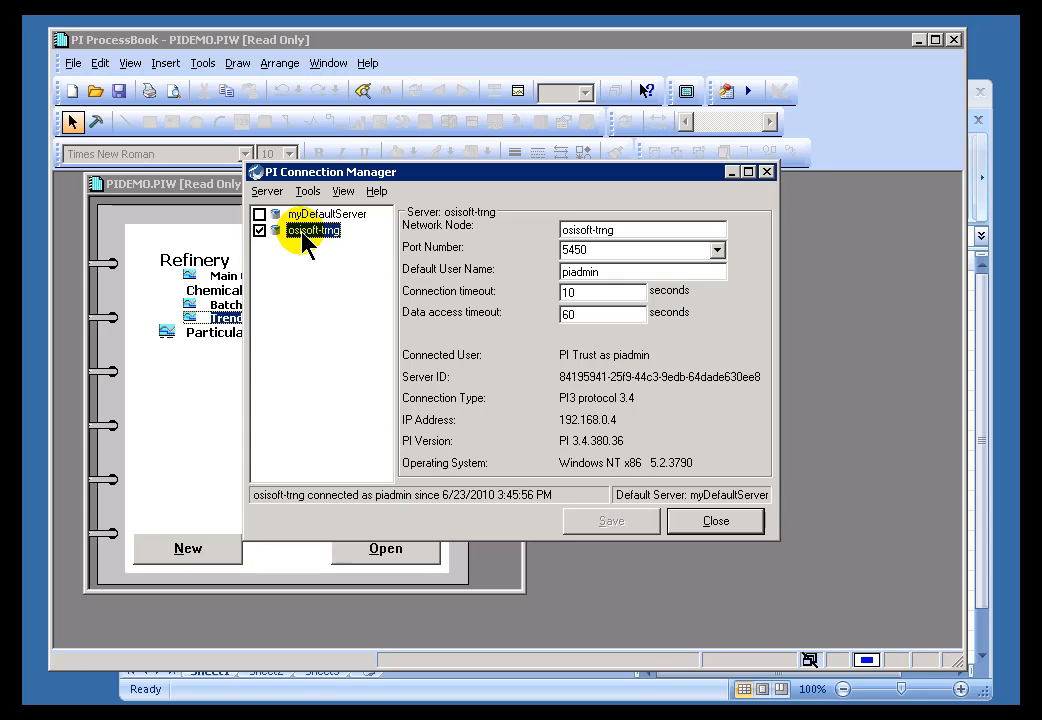
Step: Set osisoft-trng as Default Server in Tools > Options and confirm
left_click(308, 191)
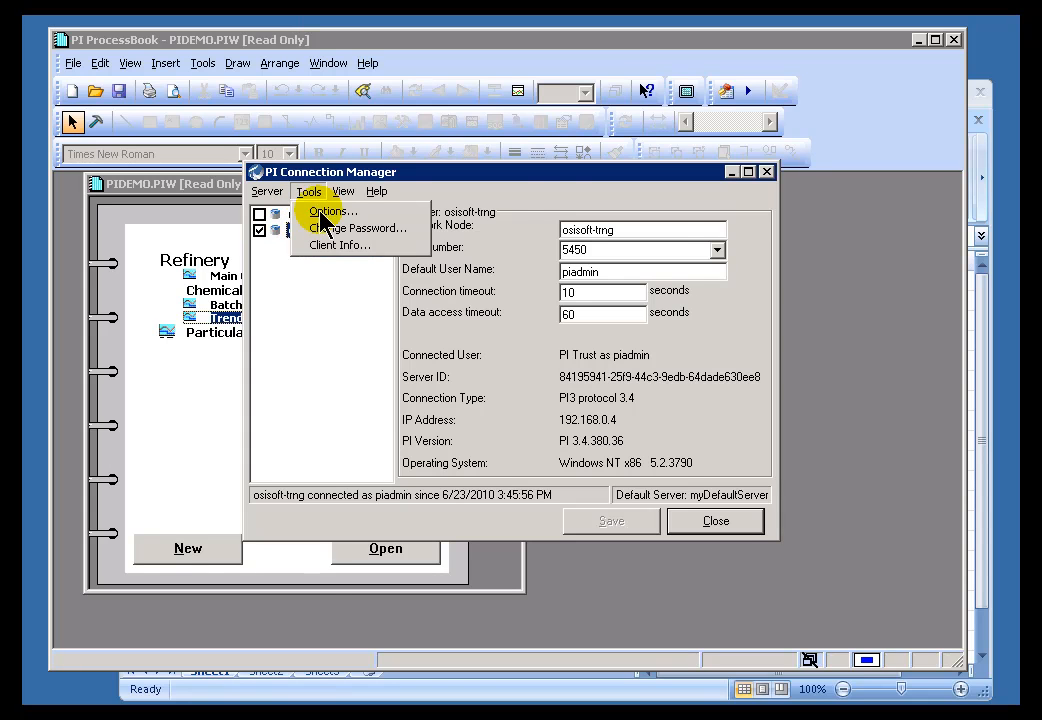
left_click(331, 211)
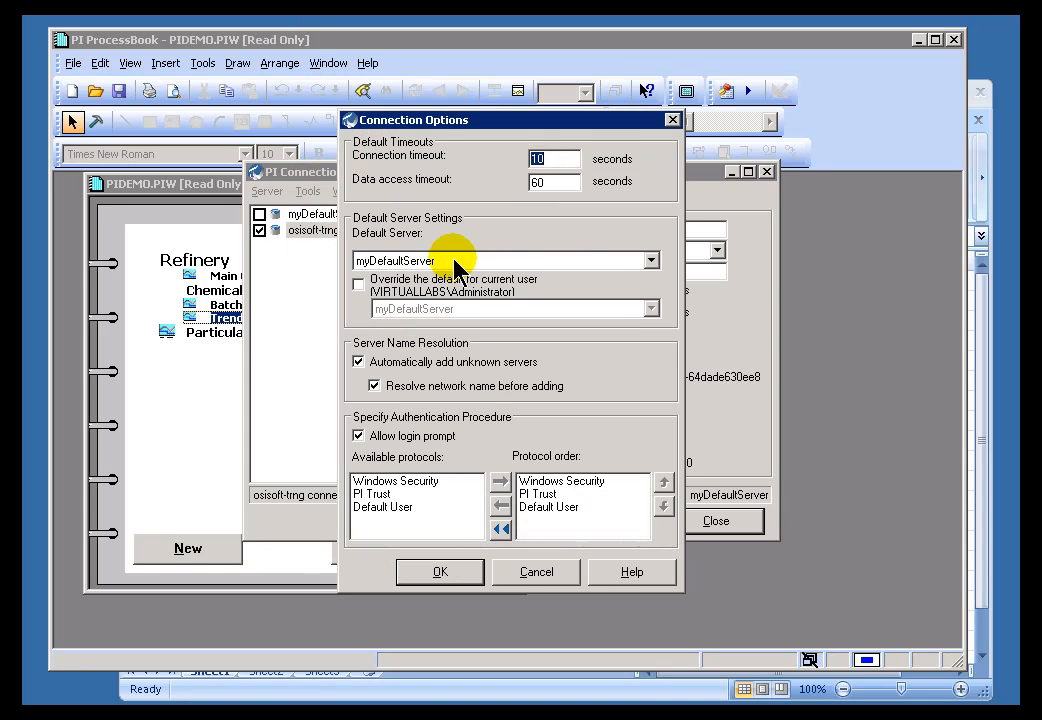
mouse_move(410, 248)
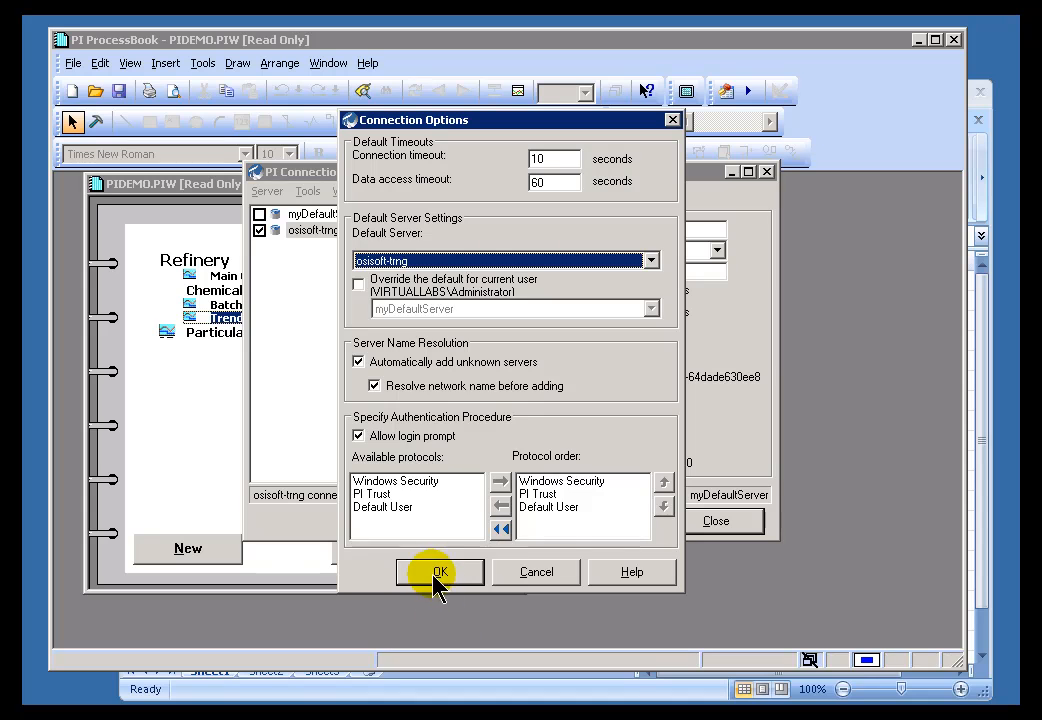
left_click(438, 571)
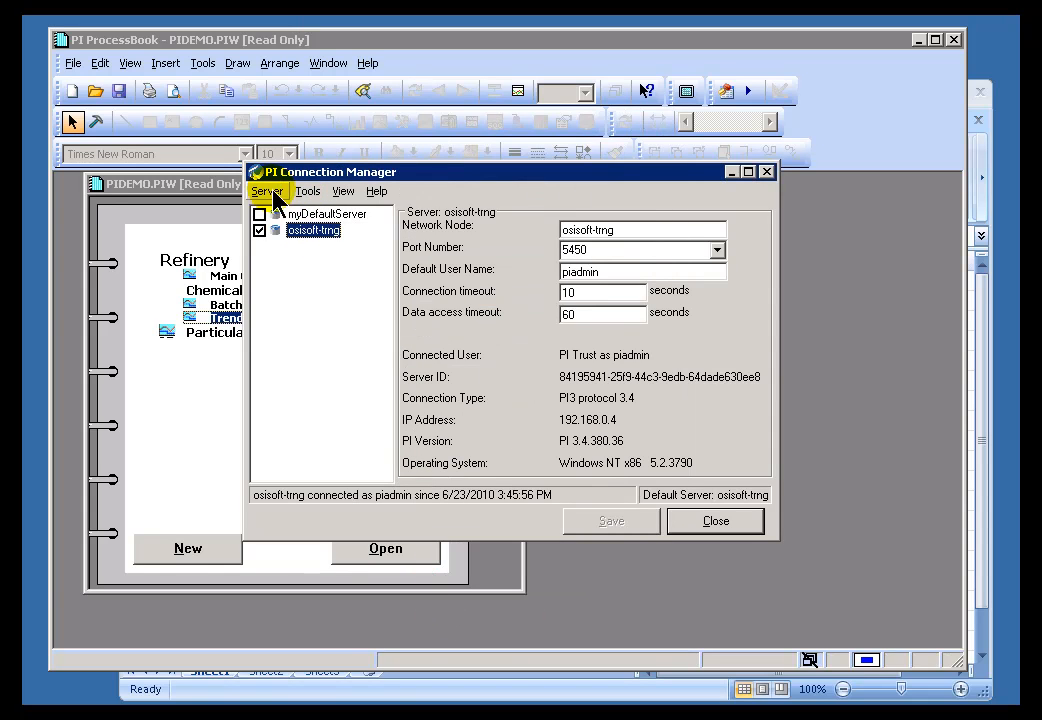
mouse_move(295, 202)
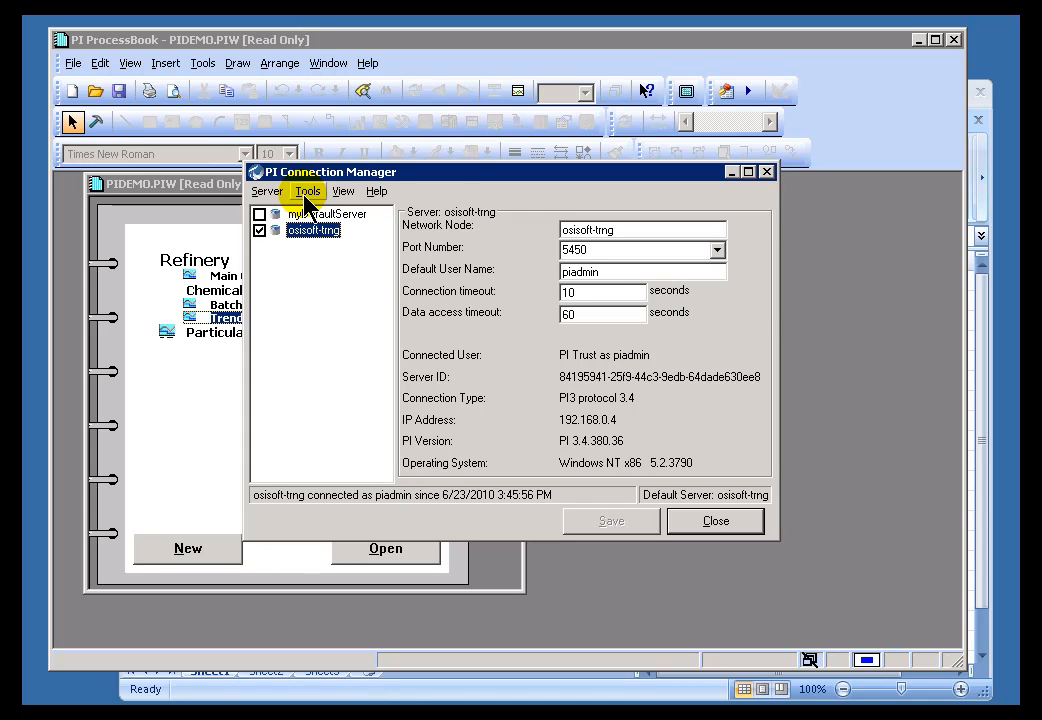
left_click(267, 191)
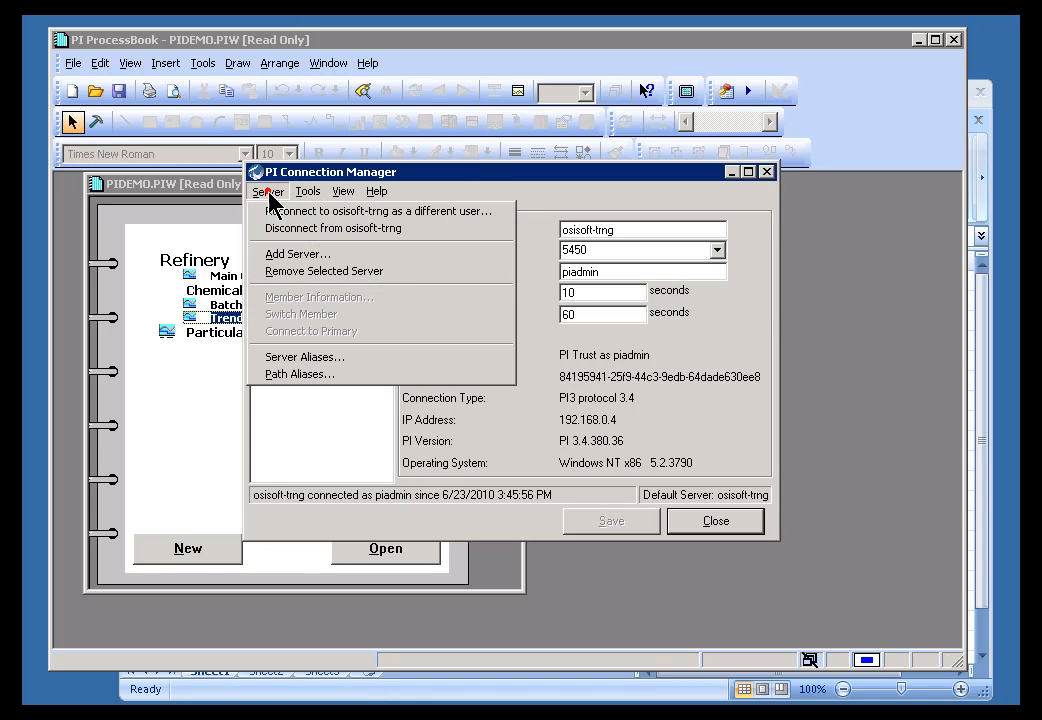
mouse_move(305, 357)
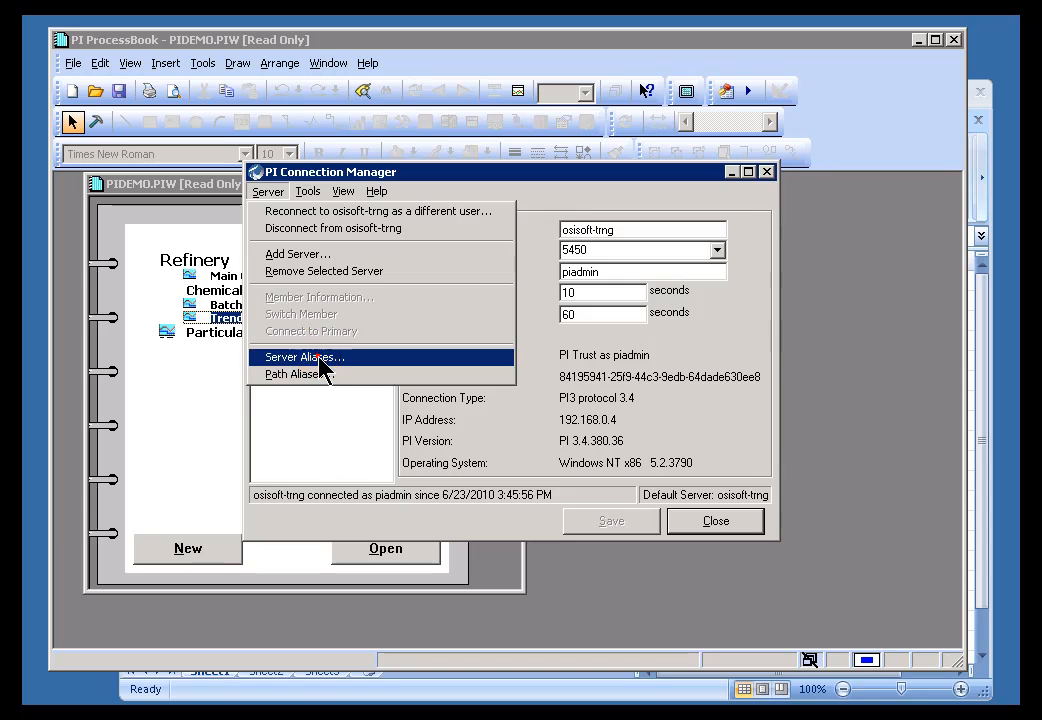
left_click(304, 357)
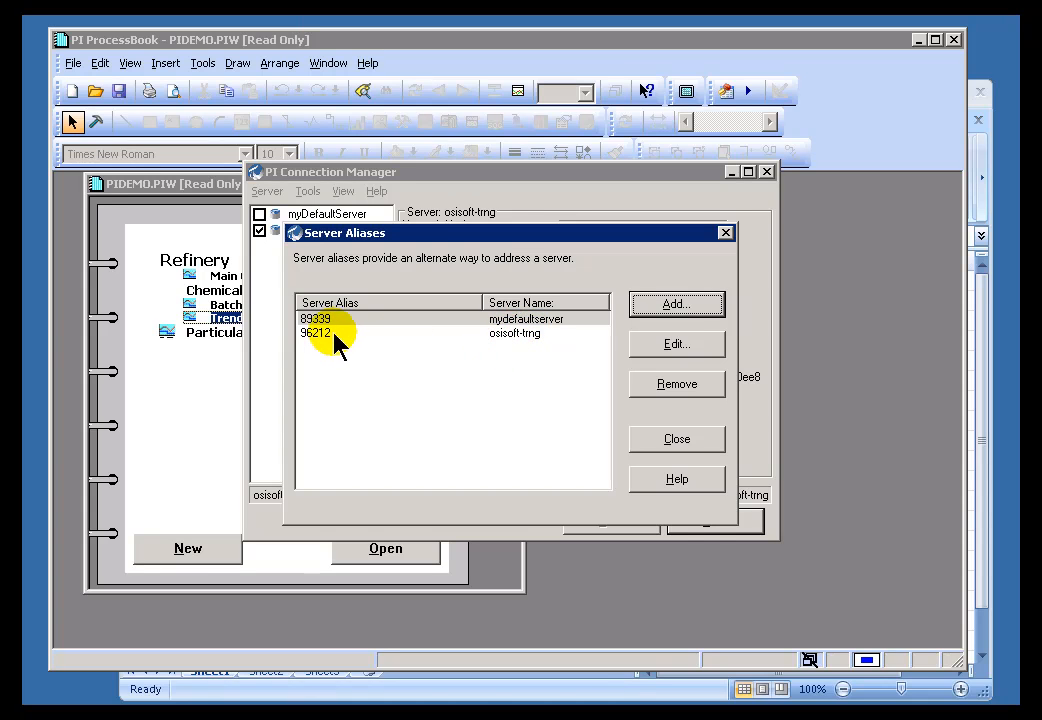
mouse_move(518, 338)
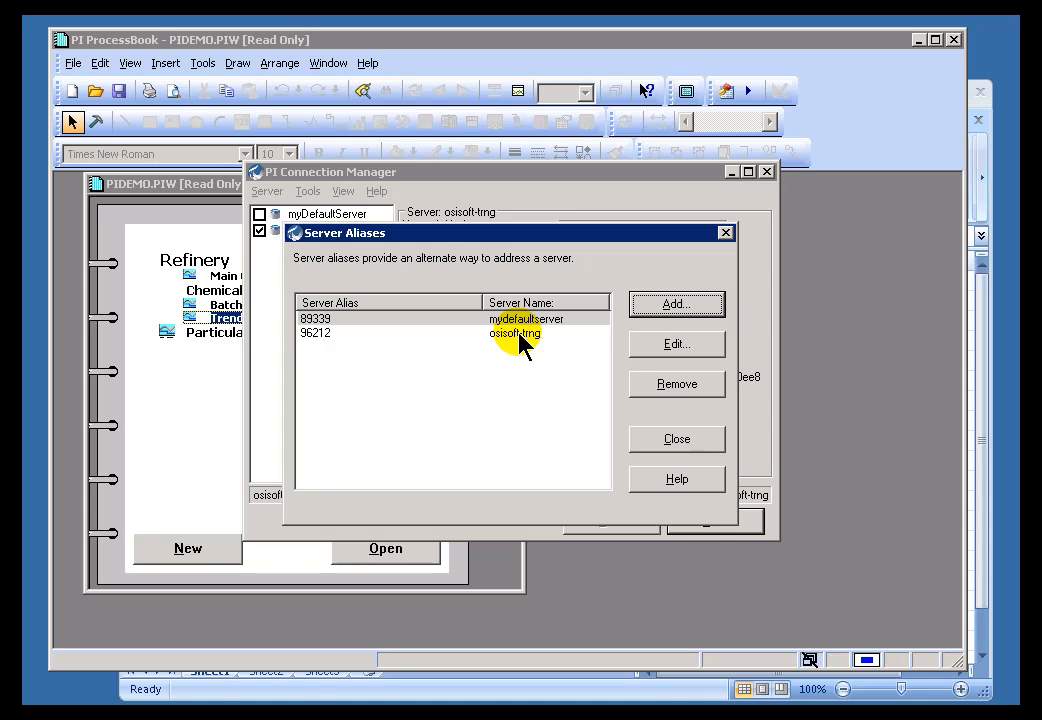
mouse_move(458, 344)
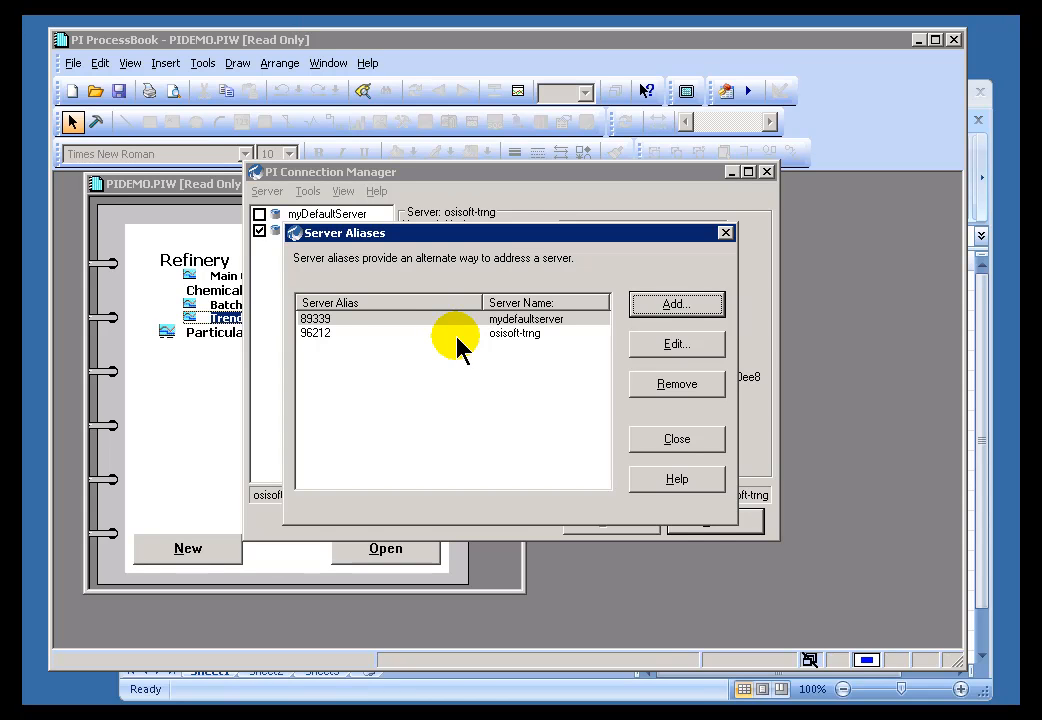
left_click(315, 332)
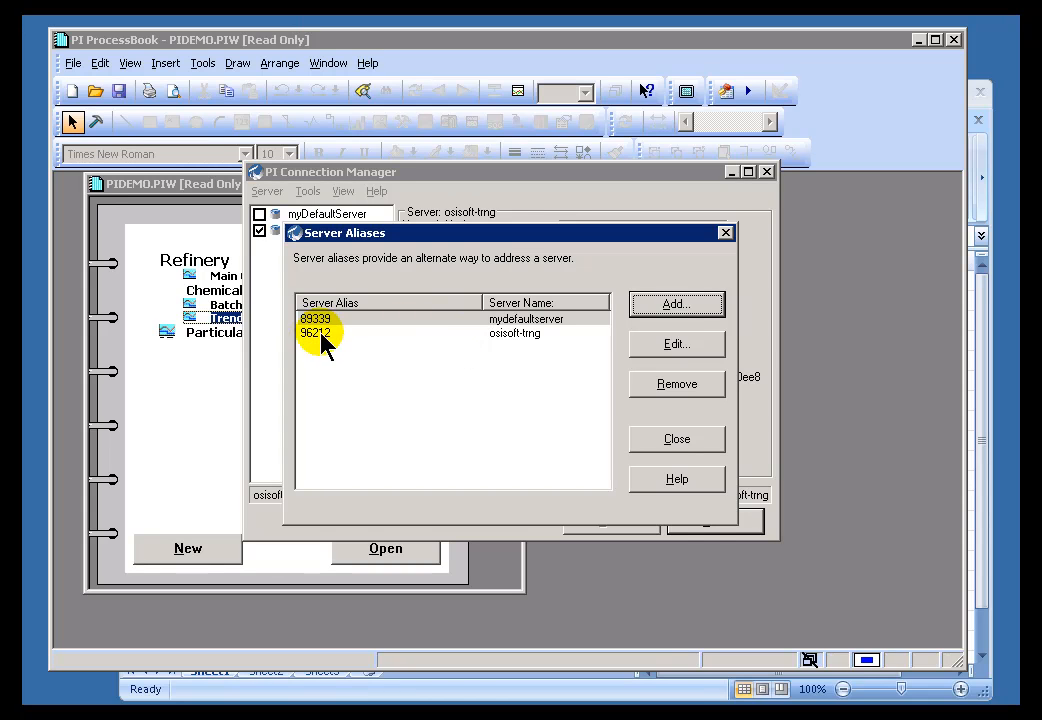
mouse_move(350, 340)
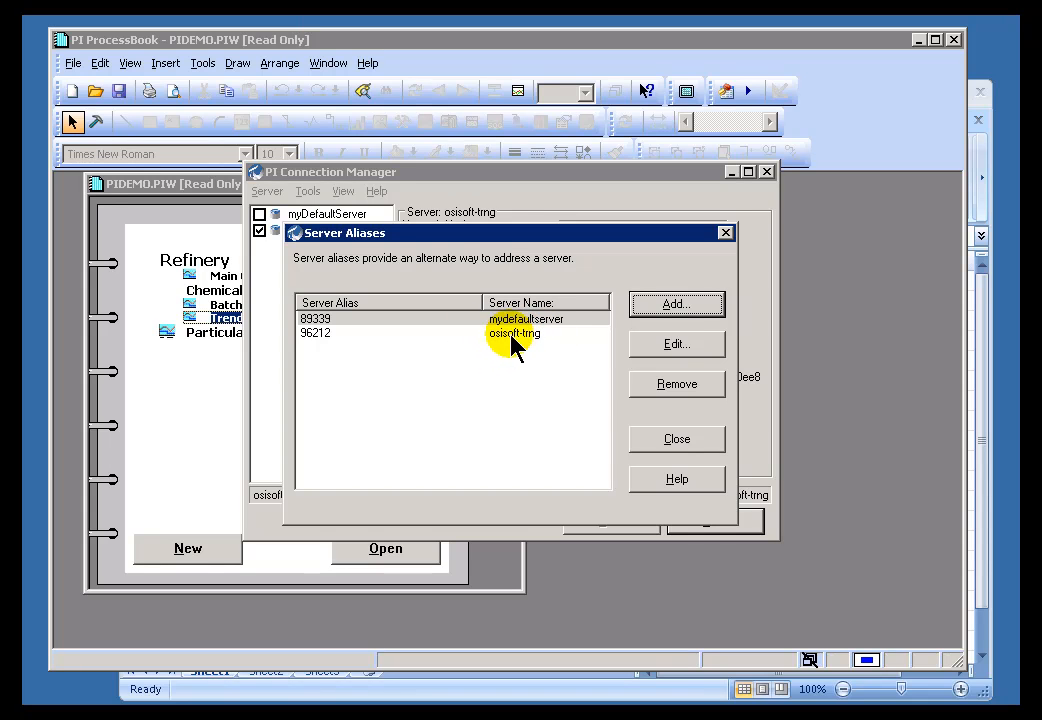
left_click(316, 332)
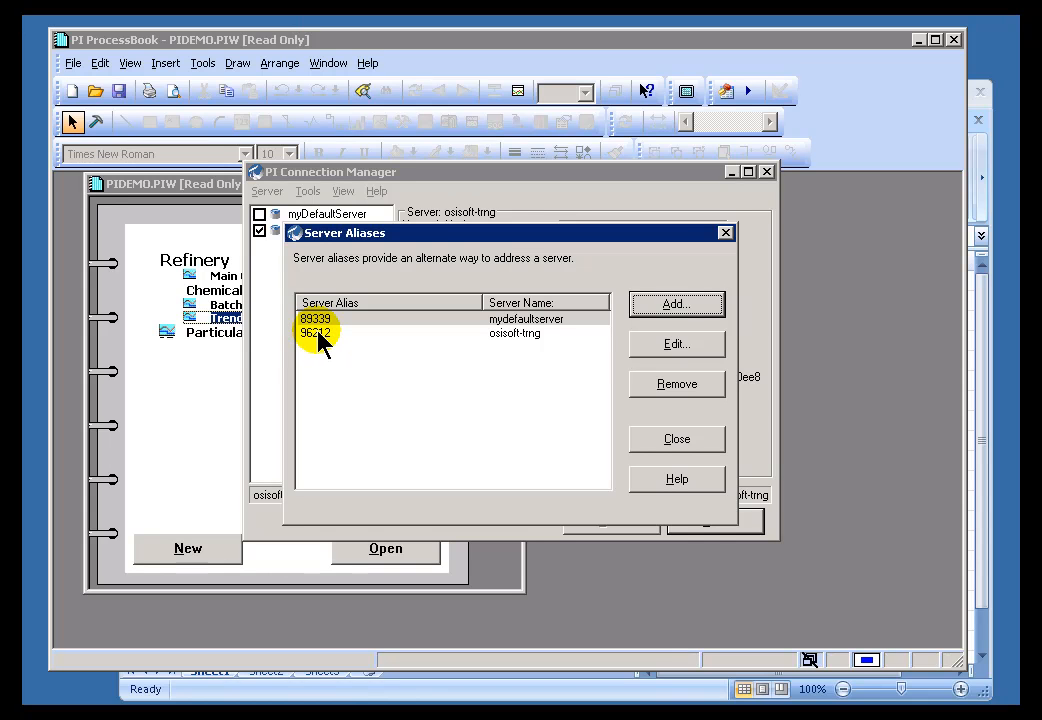
mouse_move(330, 345)
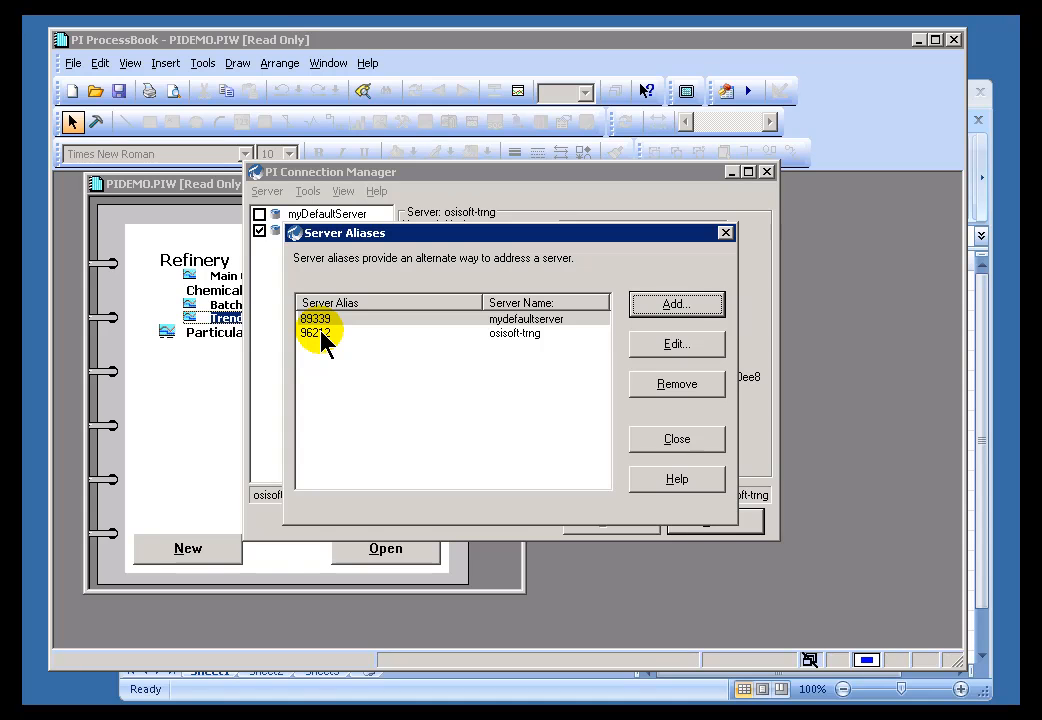
mouse_move(323, 348)
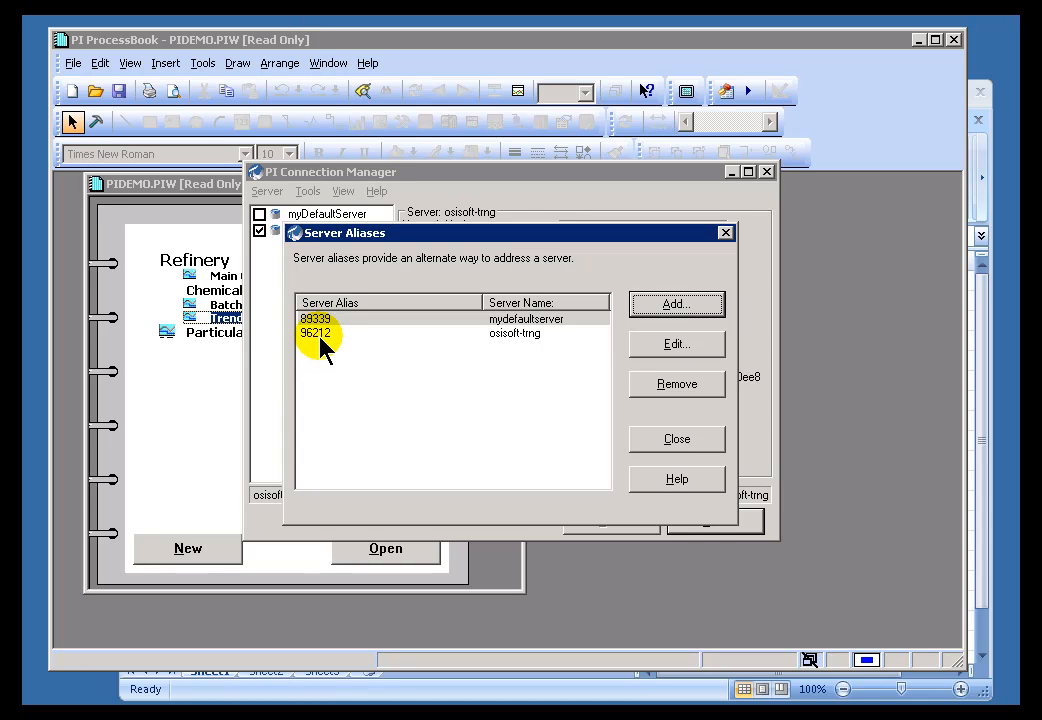
mouse_move(615, 365)
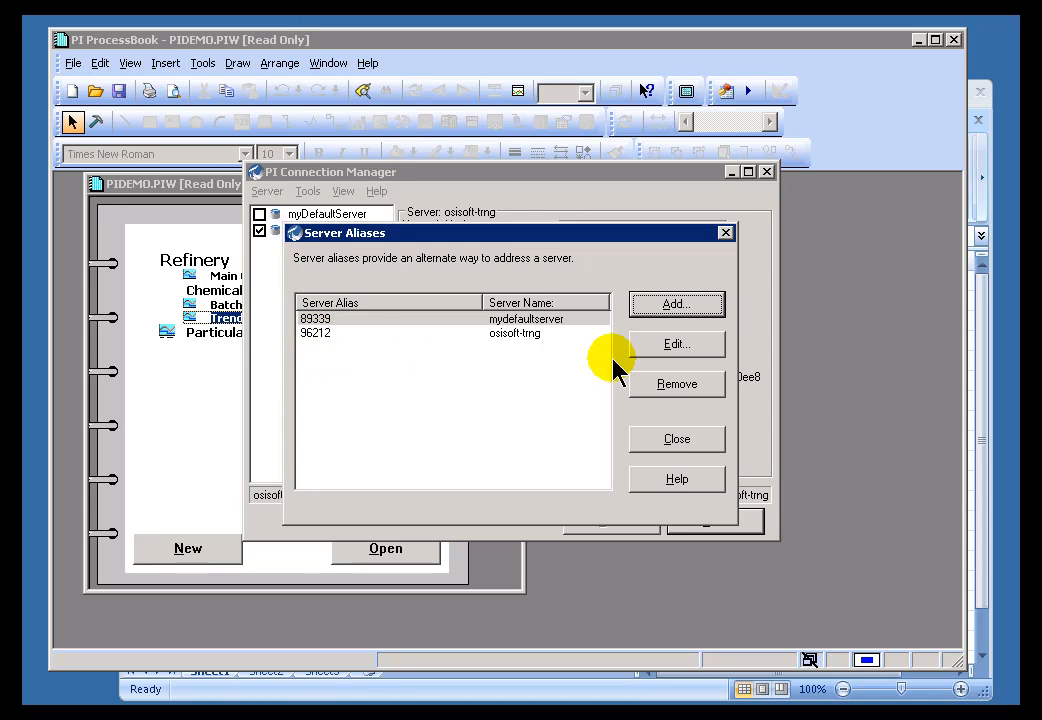
mouse_move(485, 340)
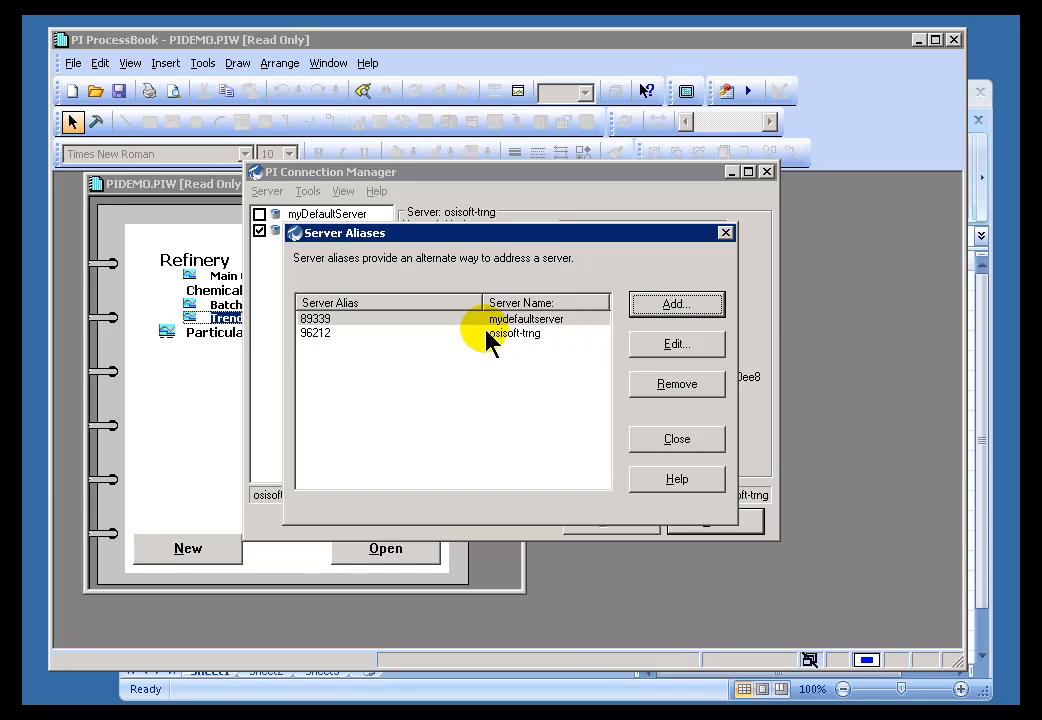
mouse_move(676, 304)
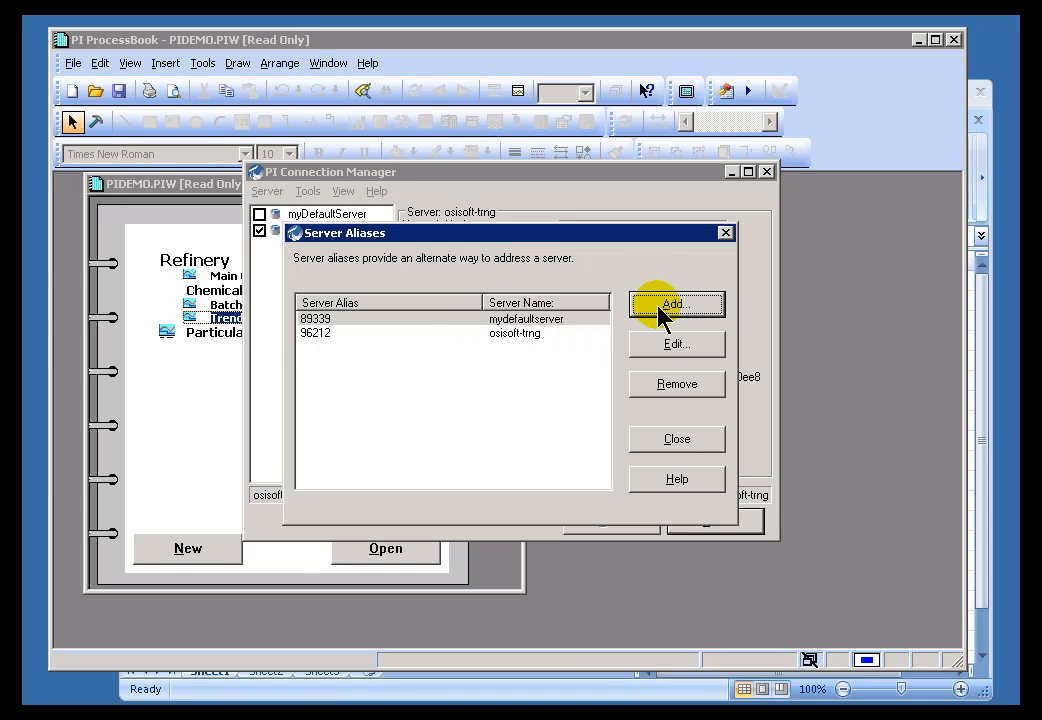
left_click(315, 332)
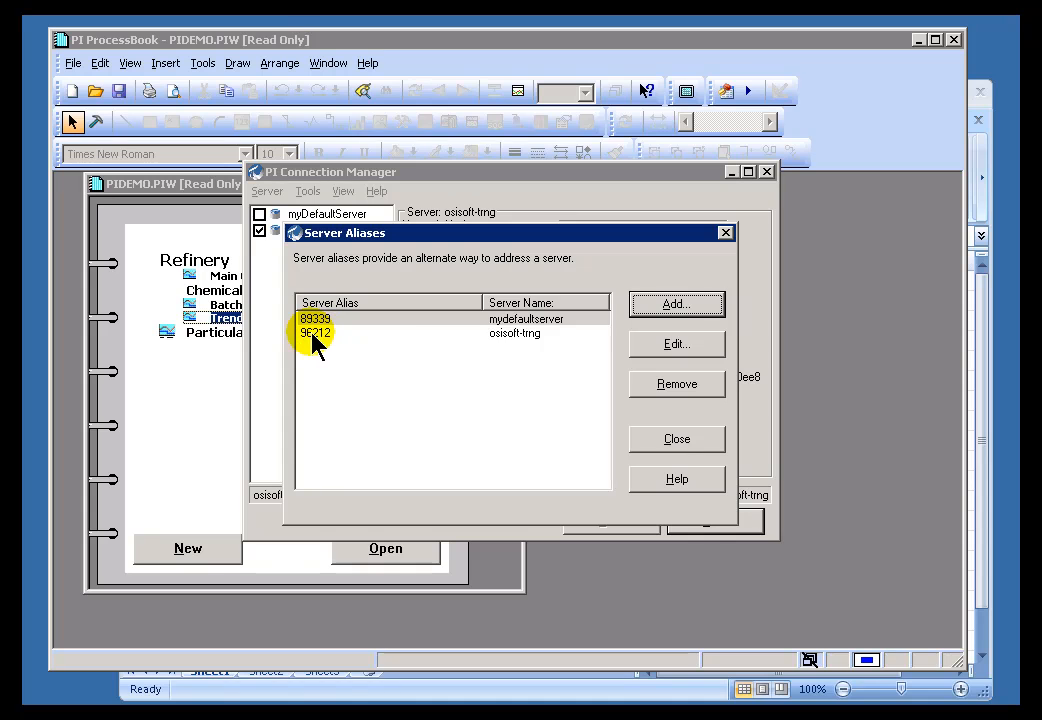
mouse_move(510, 338)
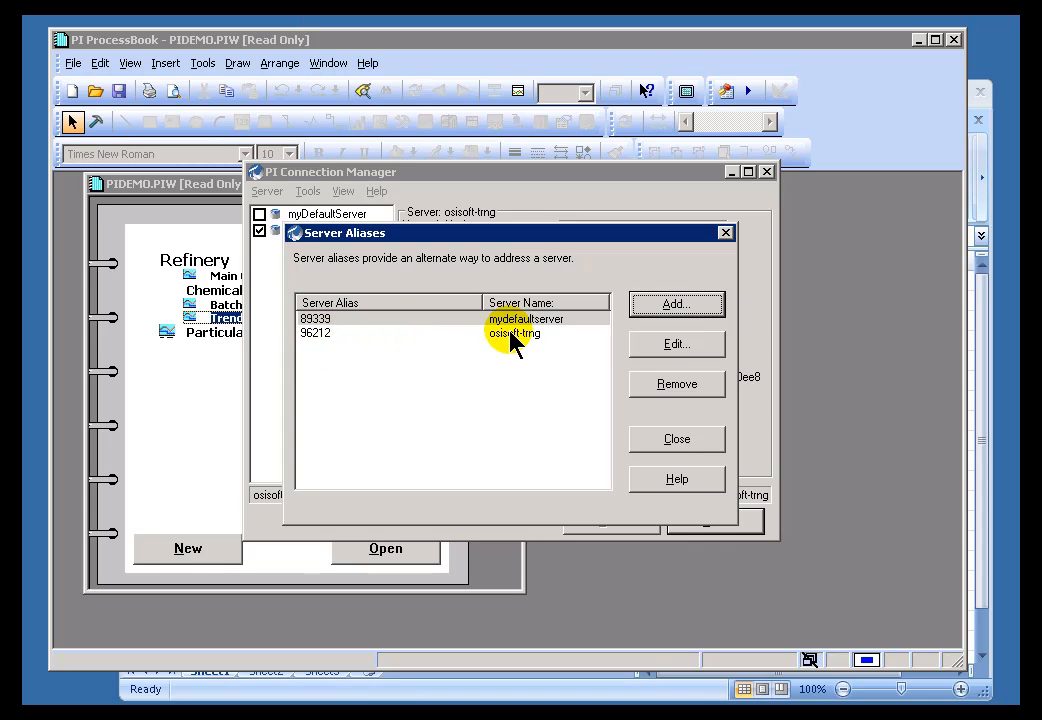
left_click(315, 333)
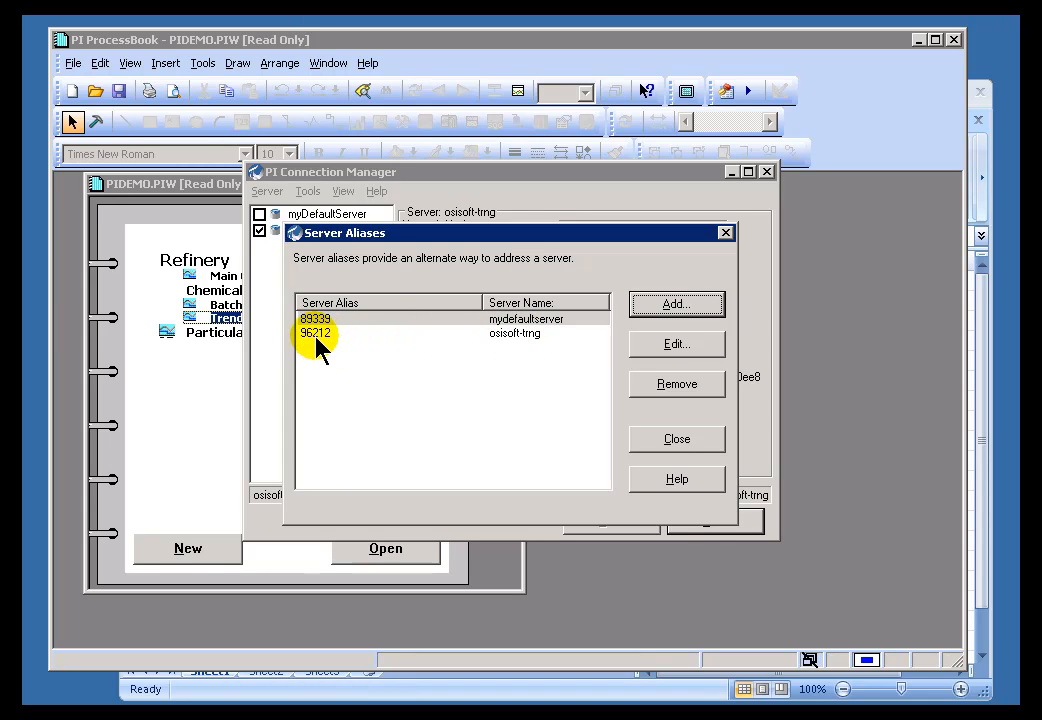
mouse_move(355, 340)
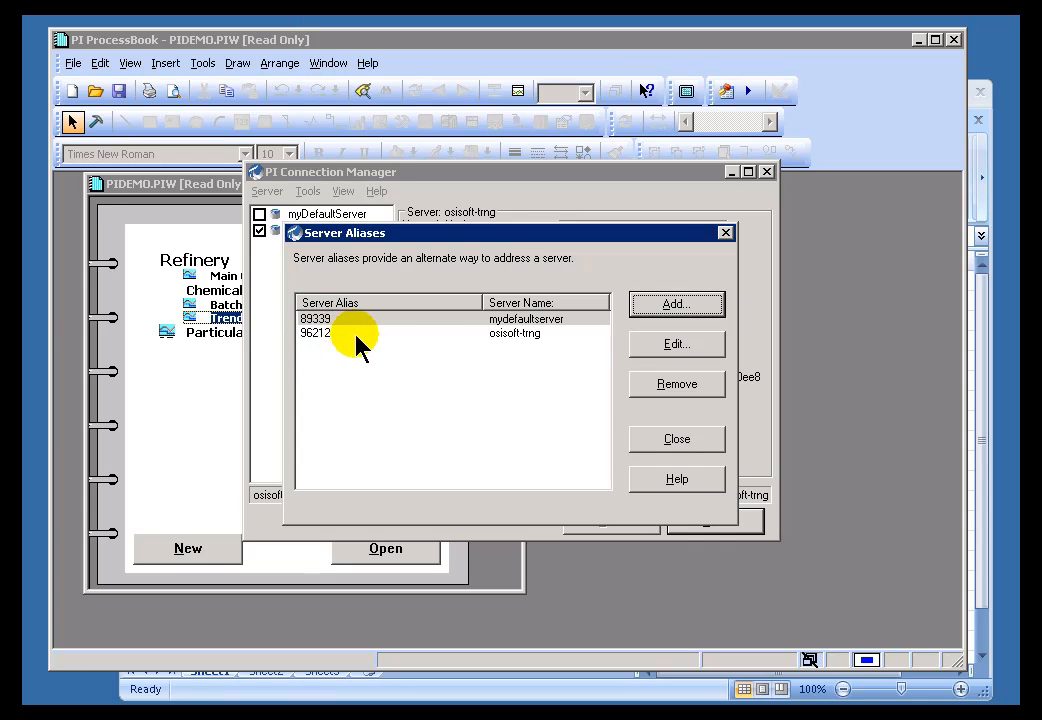
mouse_move(676, 304)
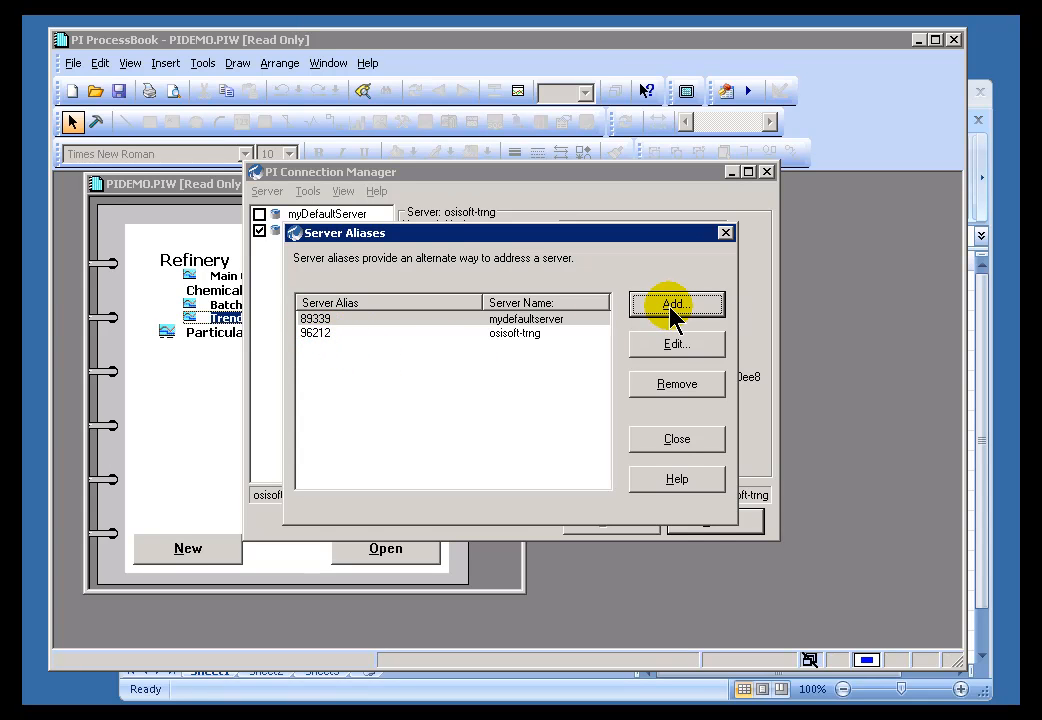
left_click(676, 304)
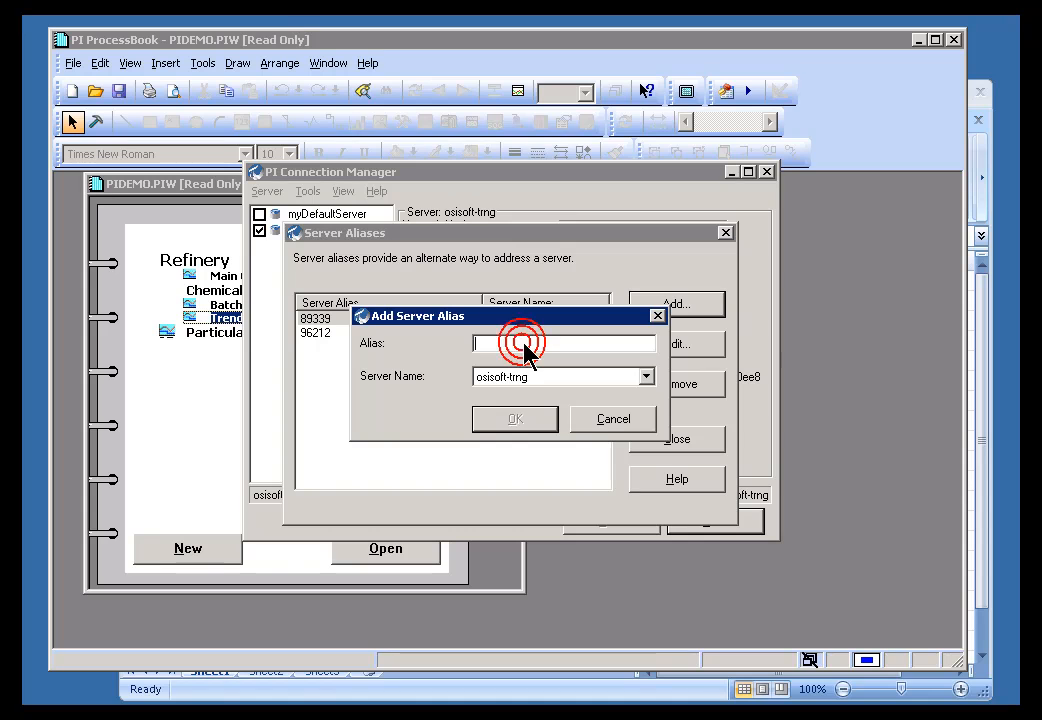
type("1234")
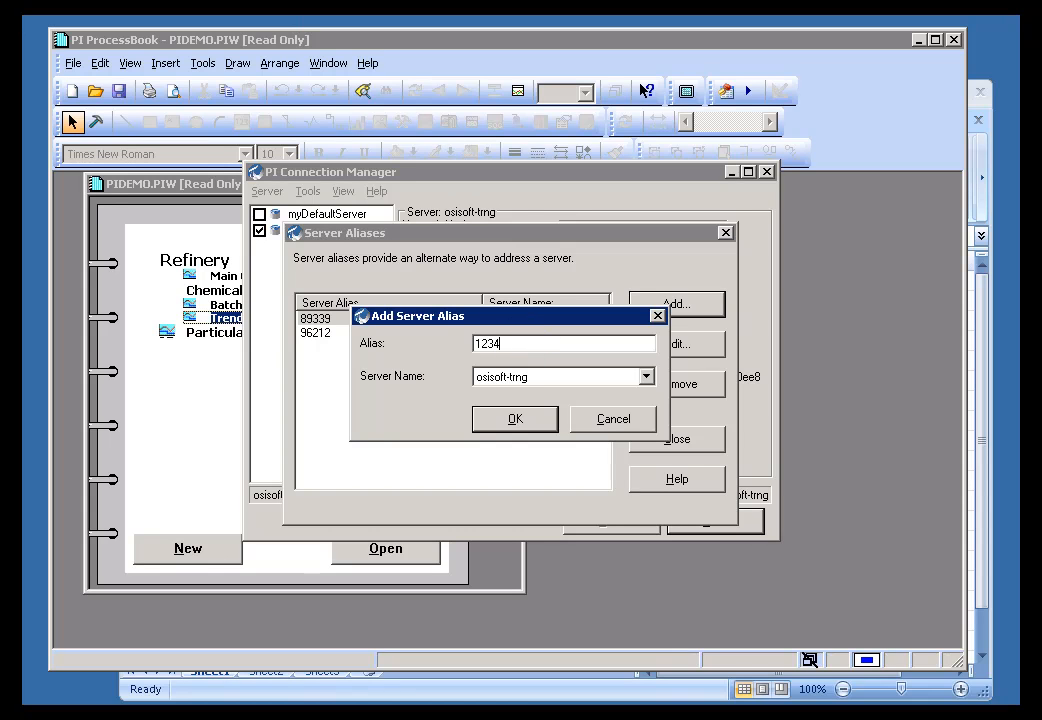
type("5")
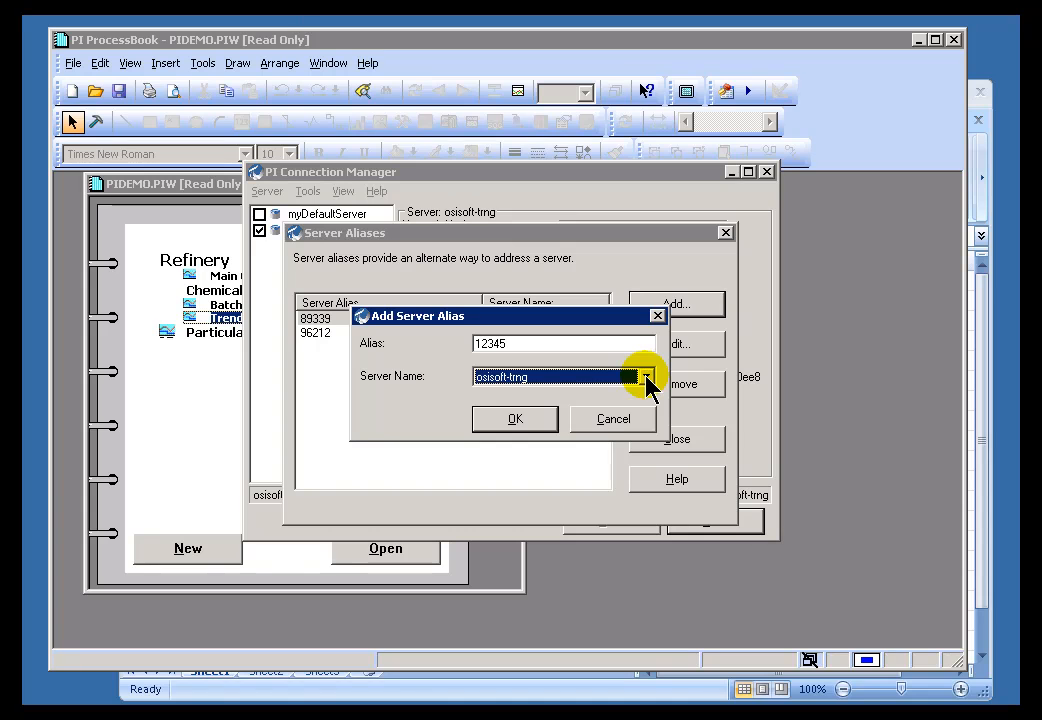
mouse_move(618, 423)
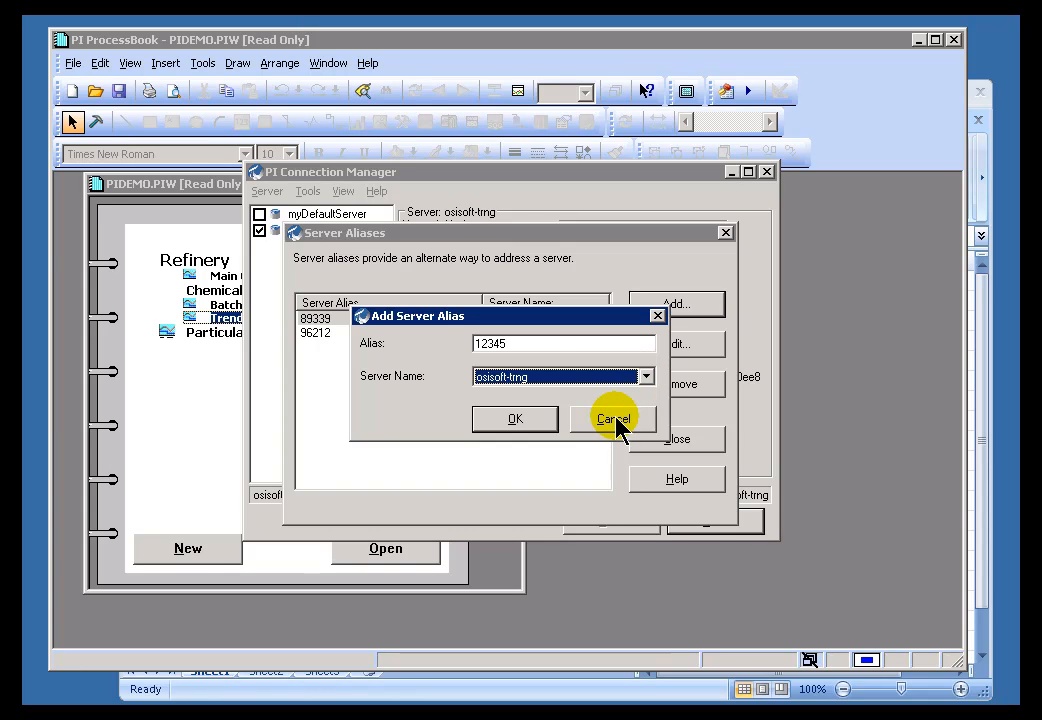
left_click(612, 418)
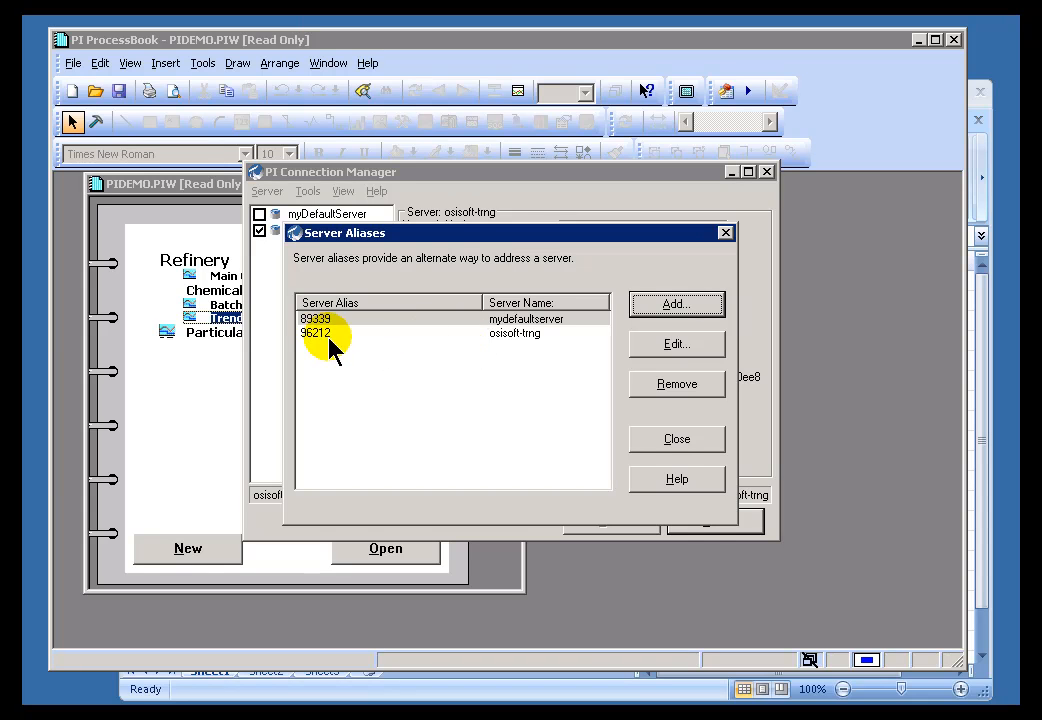
left_click(315, 318)
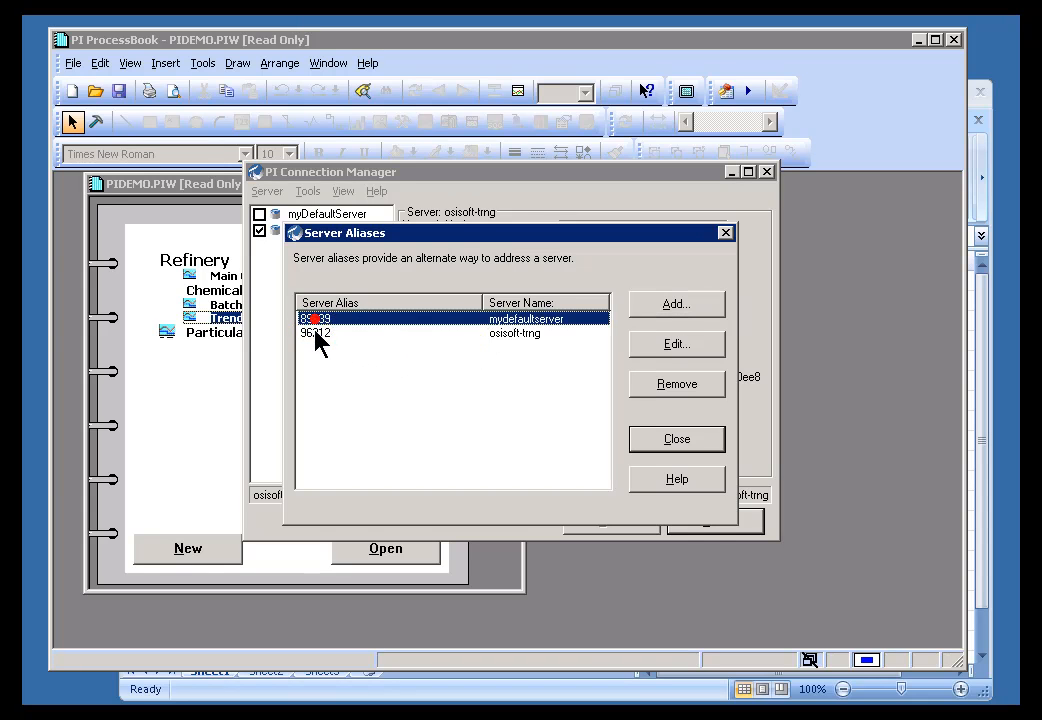
left_click(315, 318)
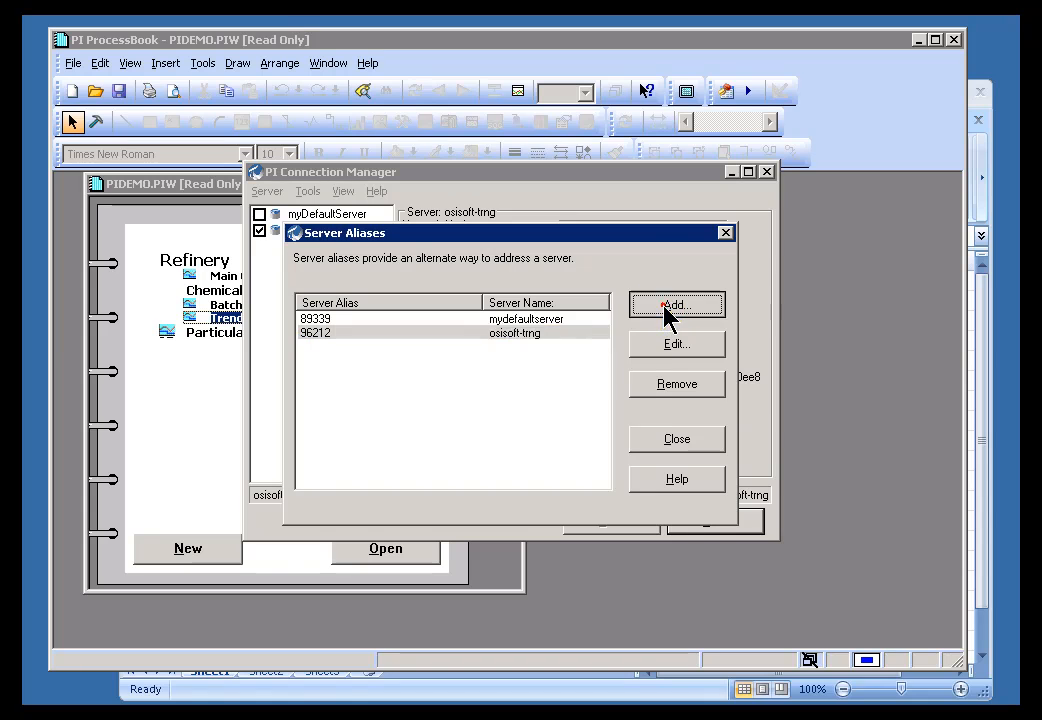
Step: Add server alias 38465 pointing to osisoft-trng
left_click(676, 304)
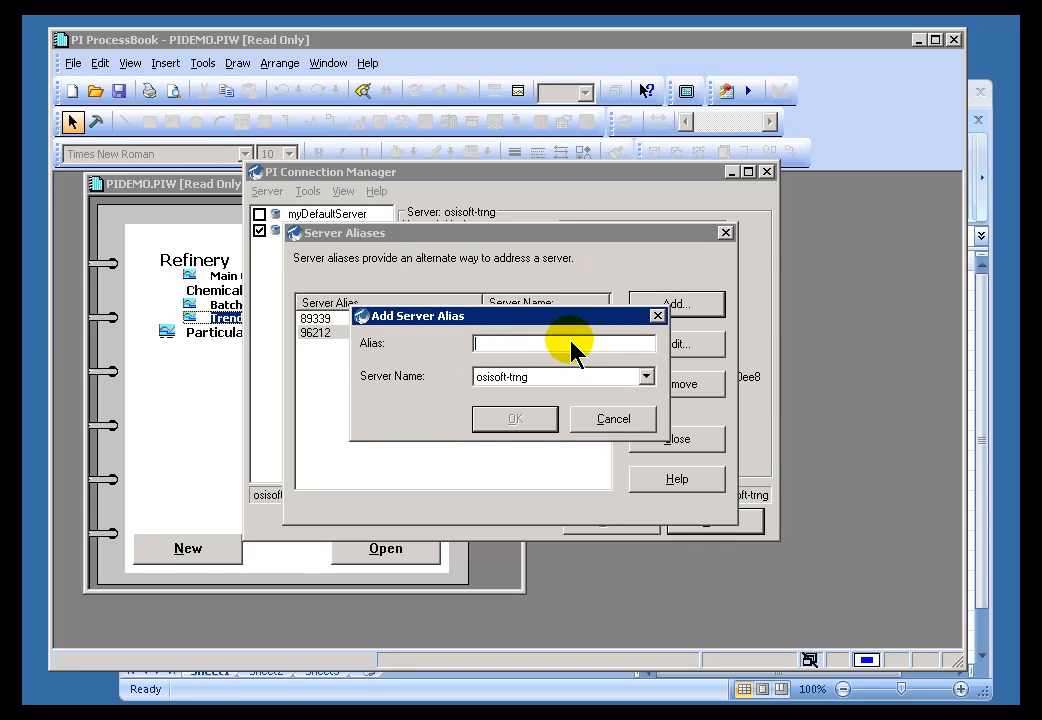
mouse_move(610, 395)
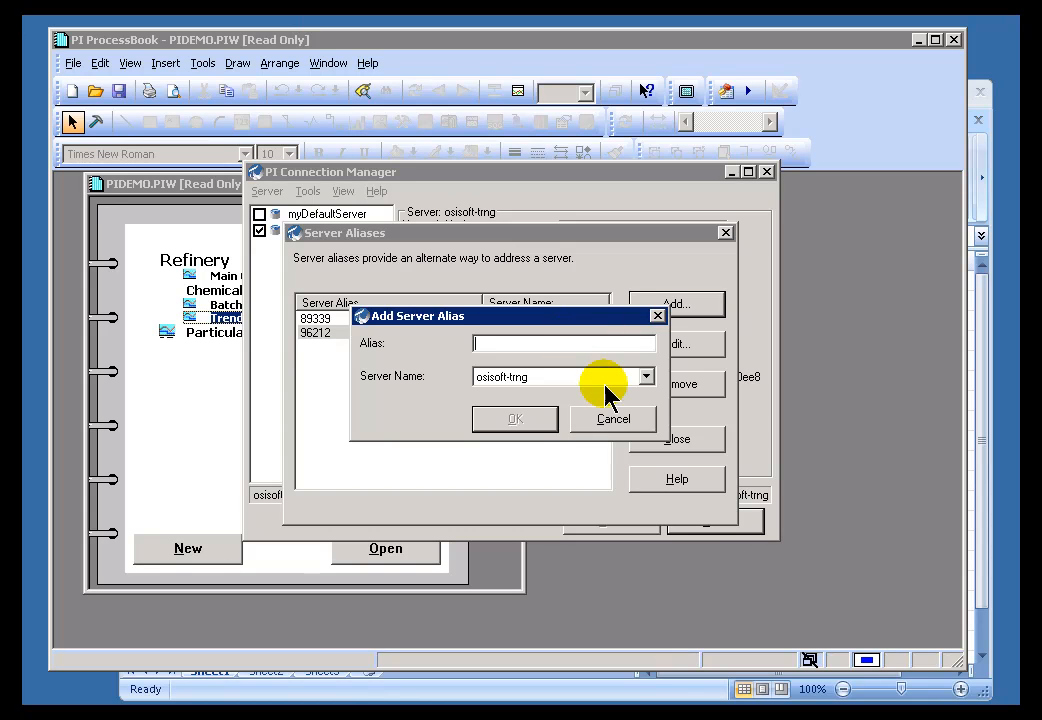
mouse_move(640, 383)
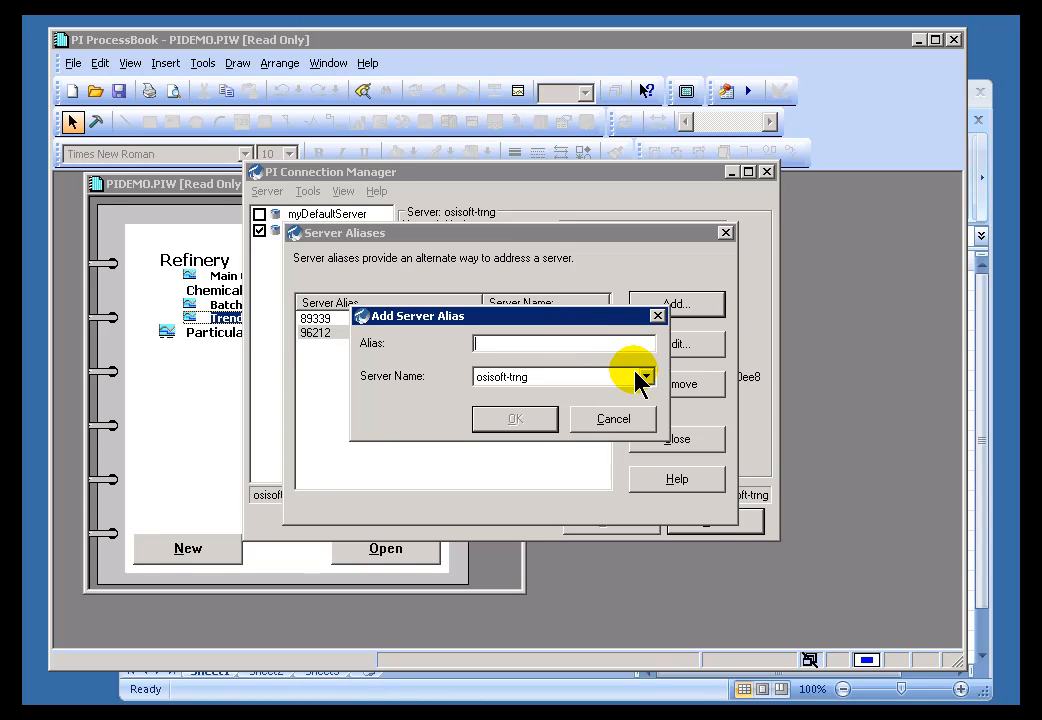
type("384")
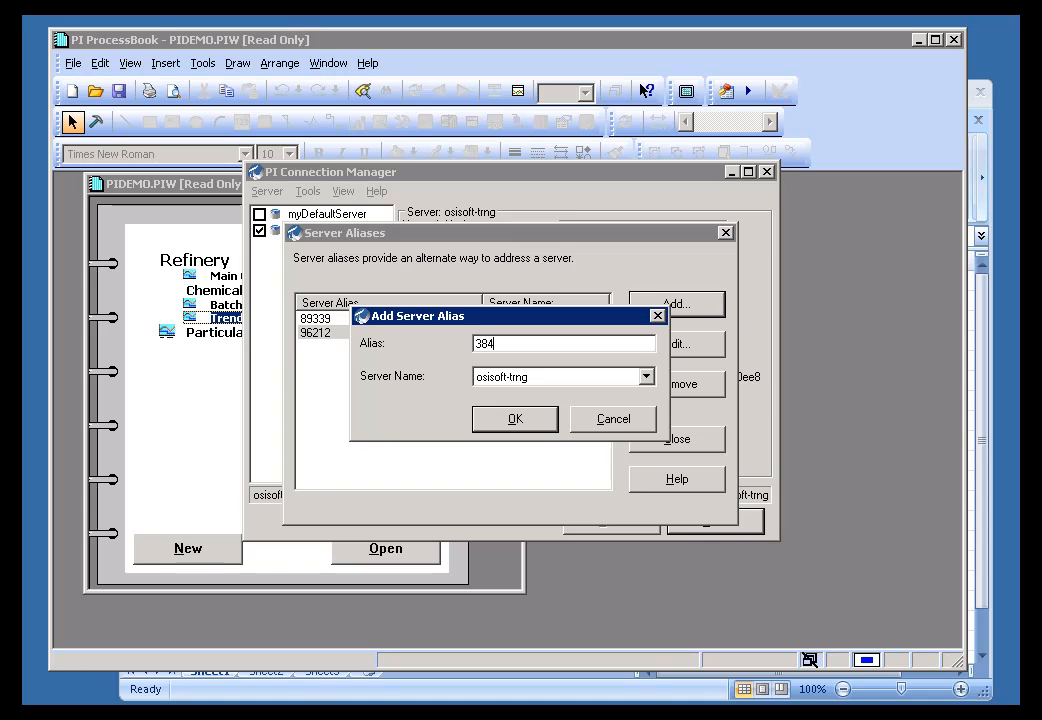
type("65")
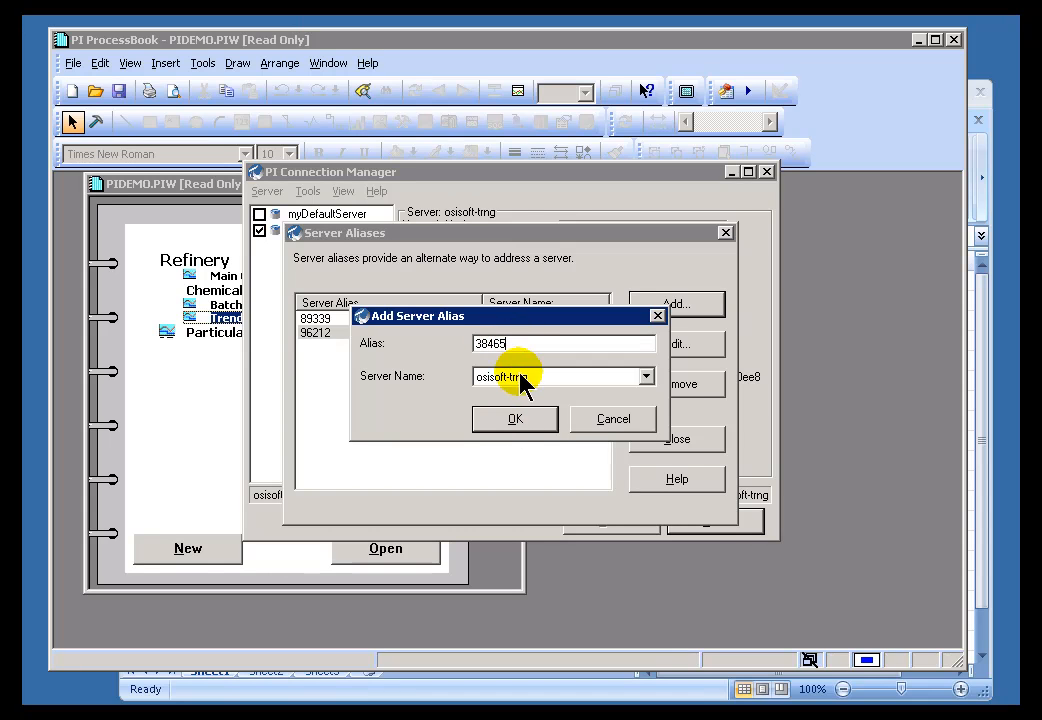
left_click(514, 418)
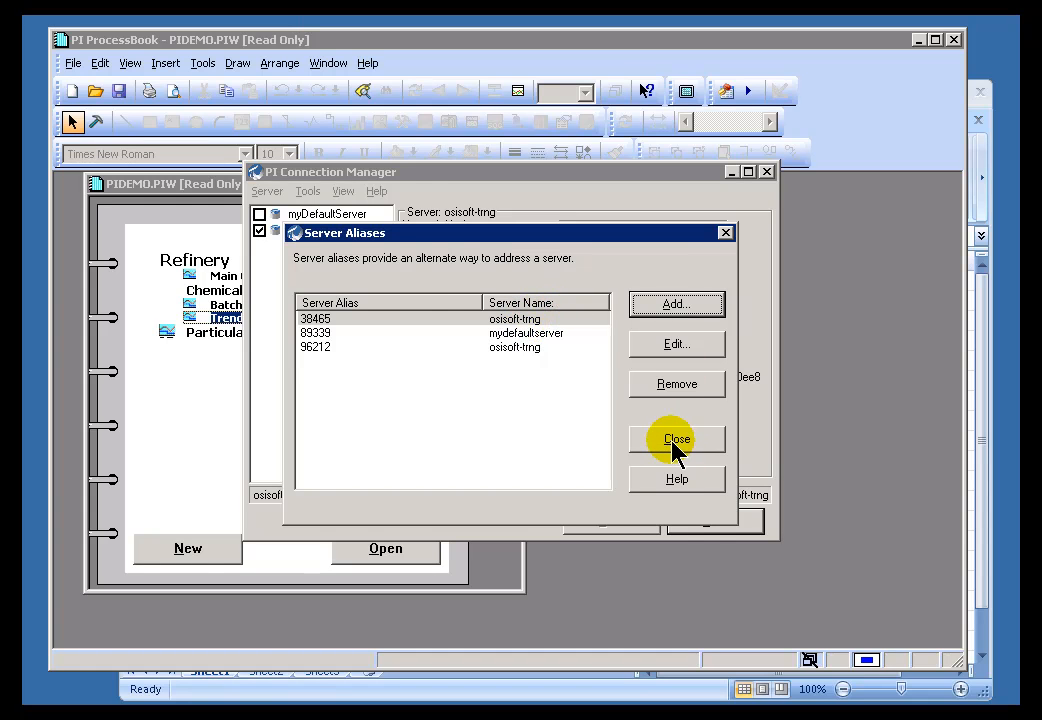
Step: Close the Server Aliases dialog
left_click(676, 439)
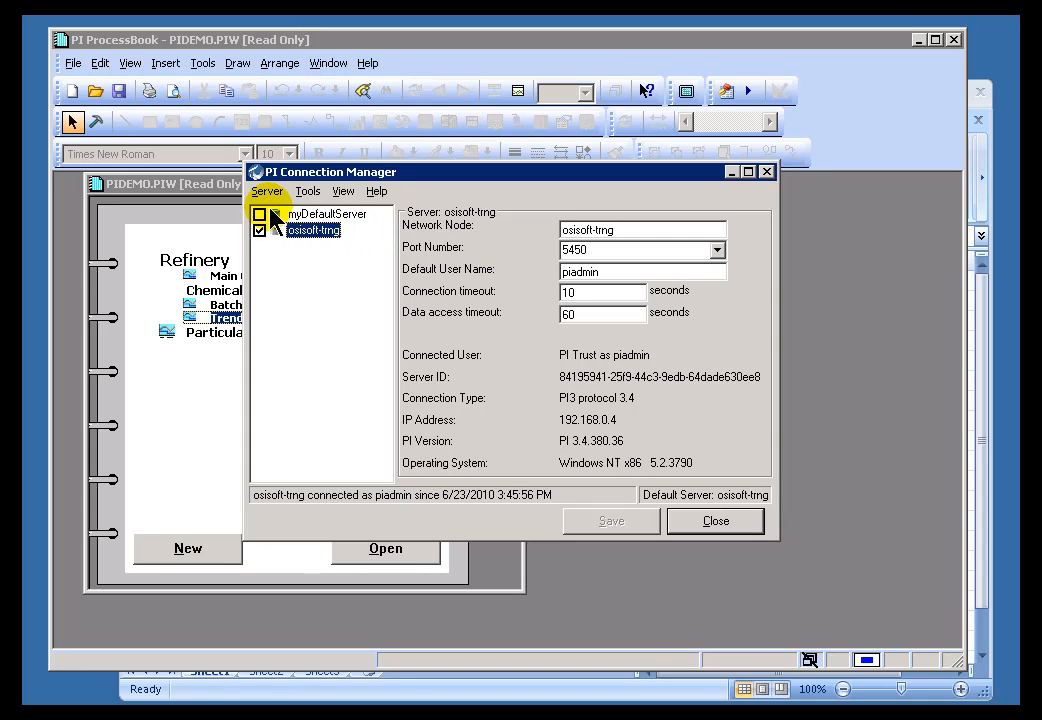
mouse_move(268, 191)
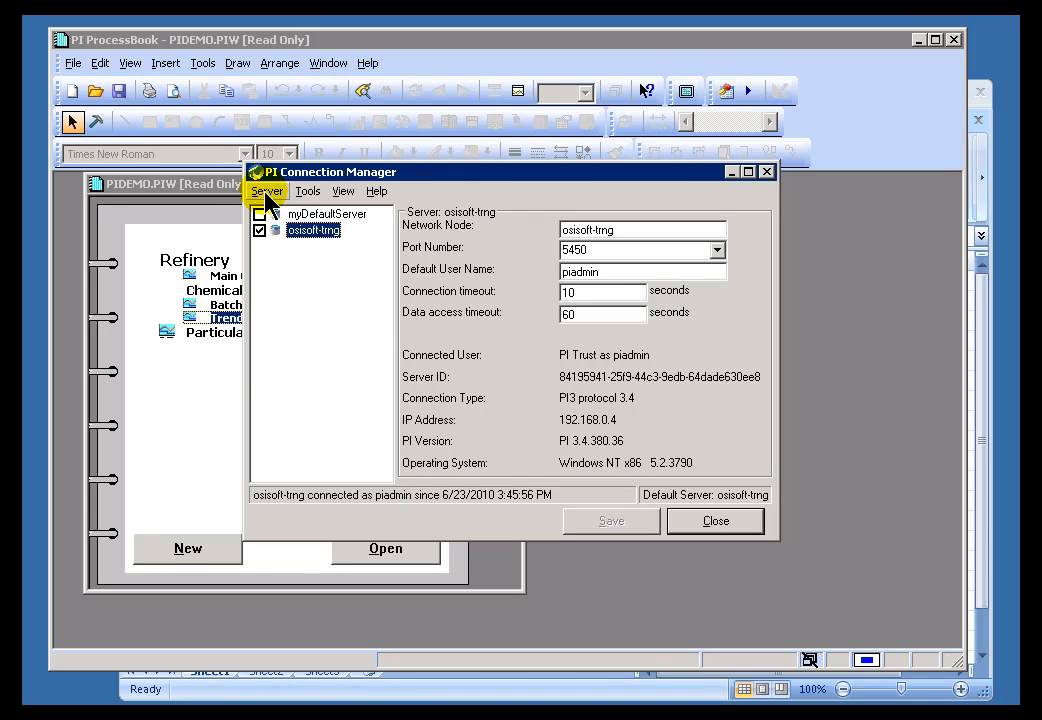
left_click(267, 191)
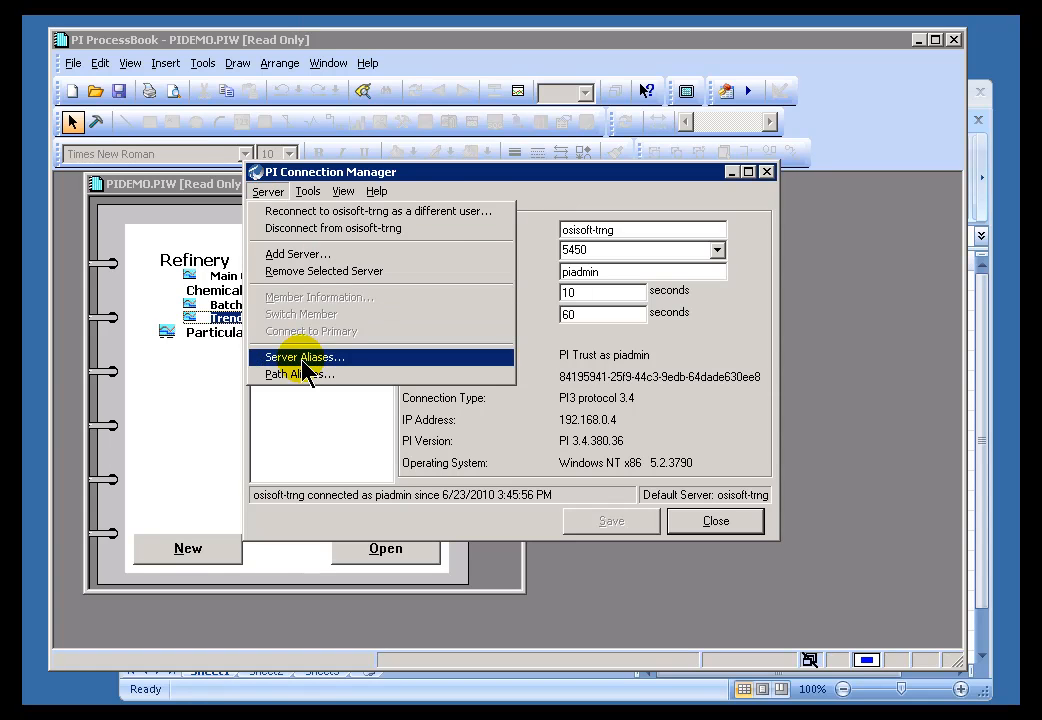
left_click(303, 357)
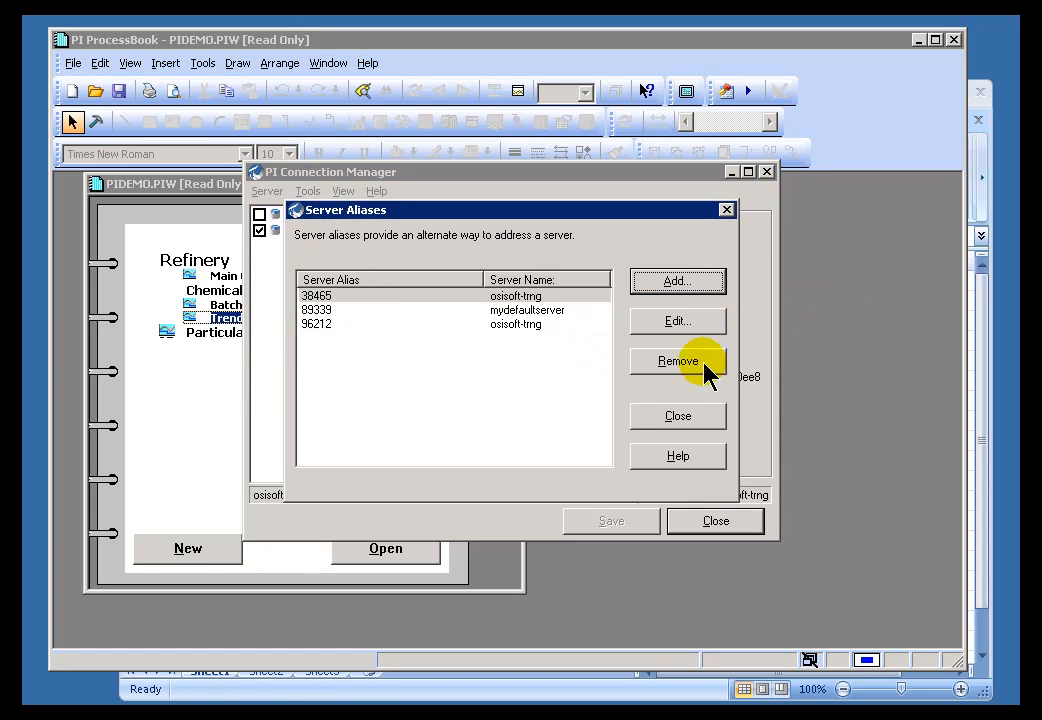
left_click(677, 415)
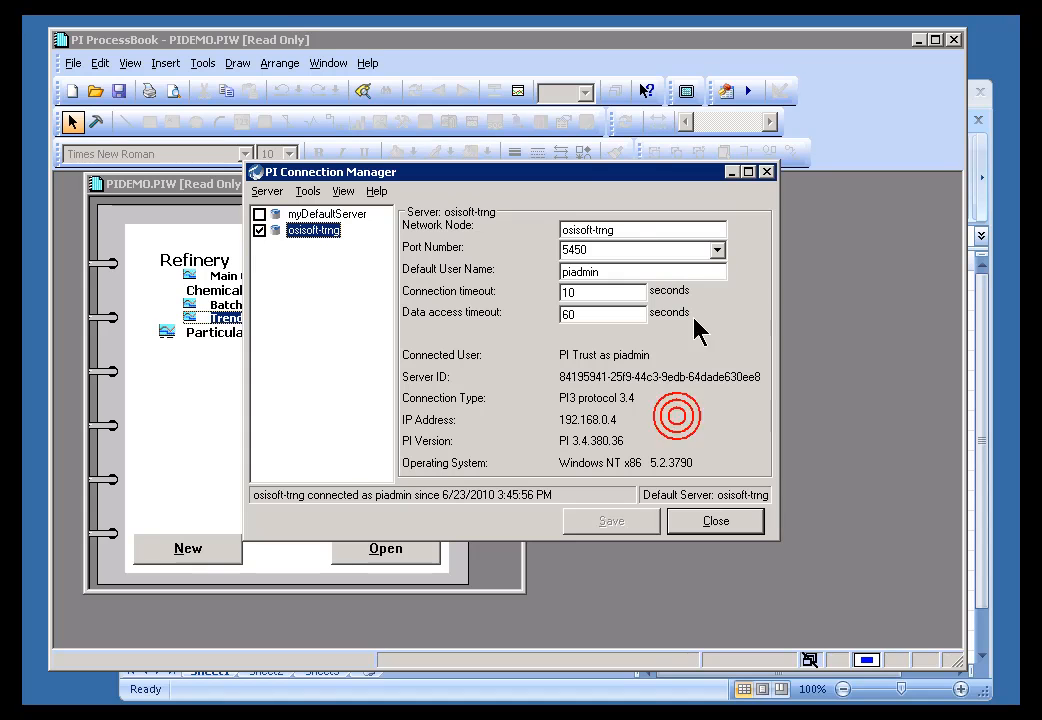
mouse_move(485, 180)
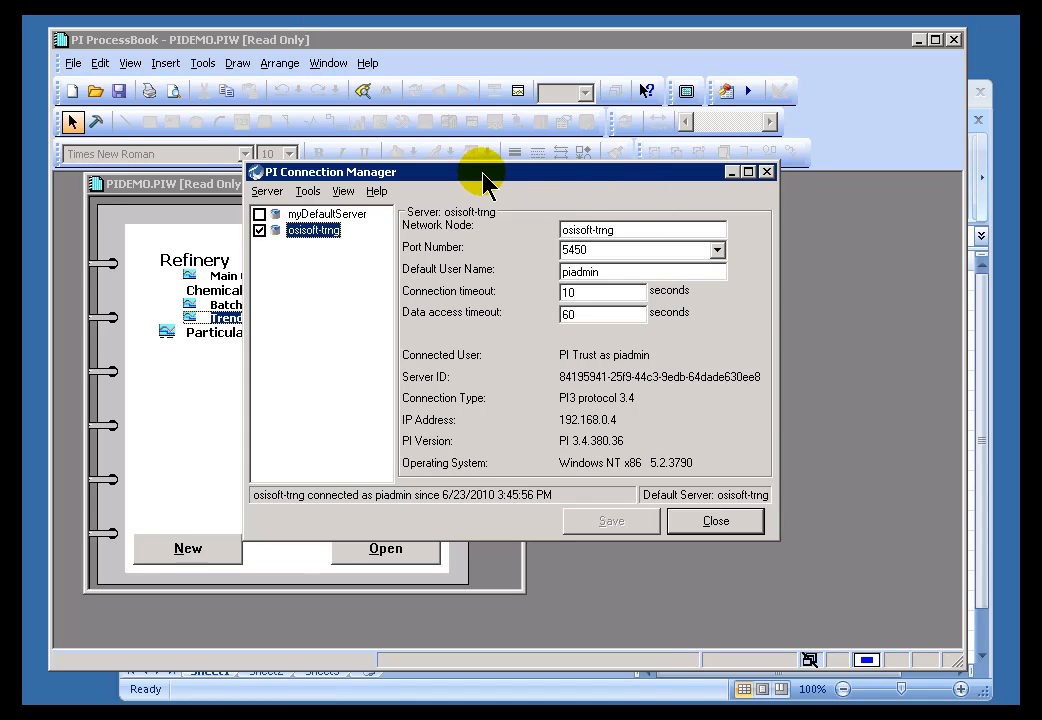
mouse_move(300, 245)
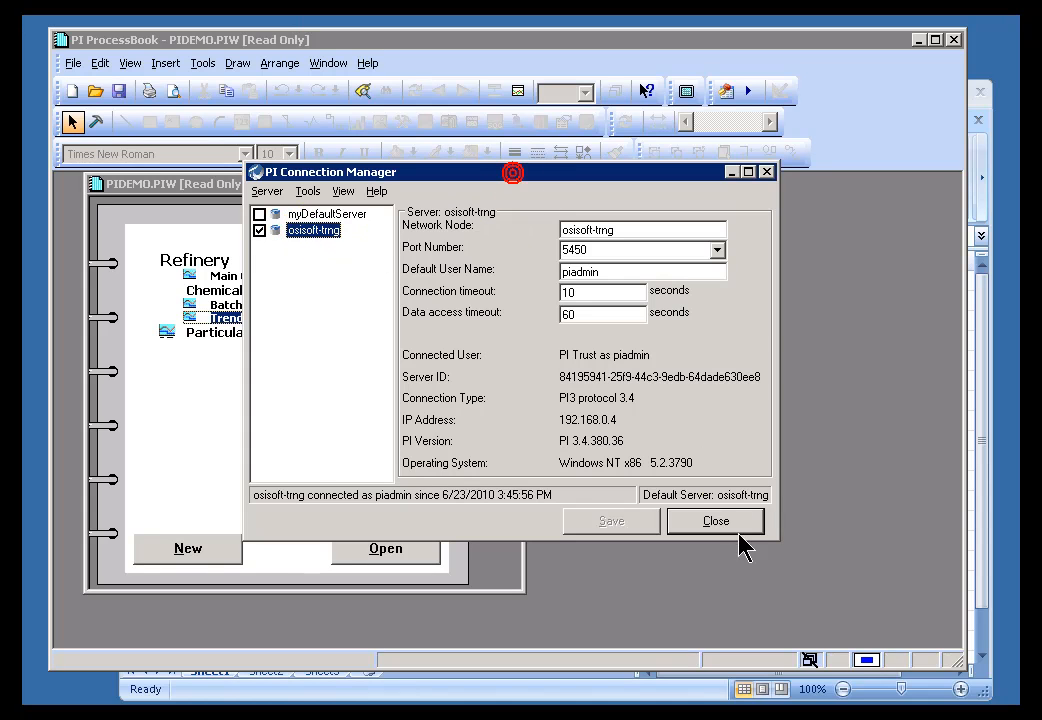
Step: Close the PI Connection Manager and reopen the File menu
left_click(715, 520)
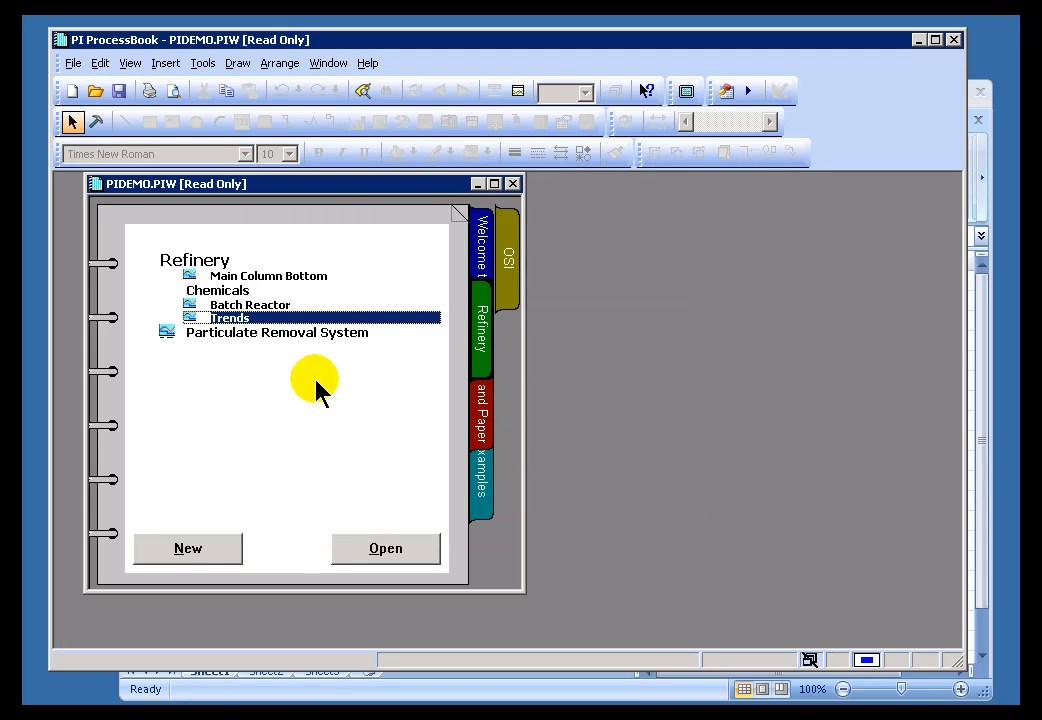
left_click(72, 62)
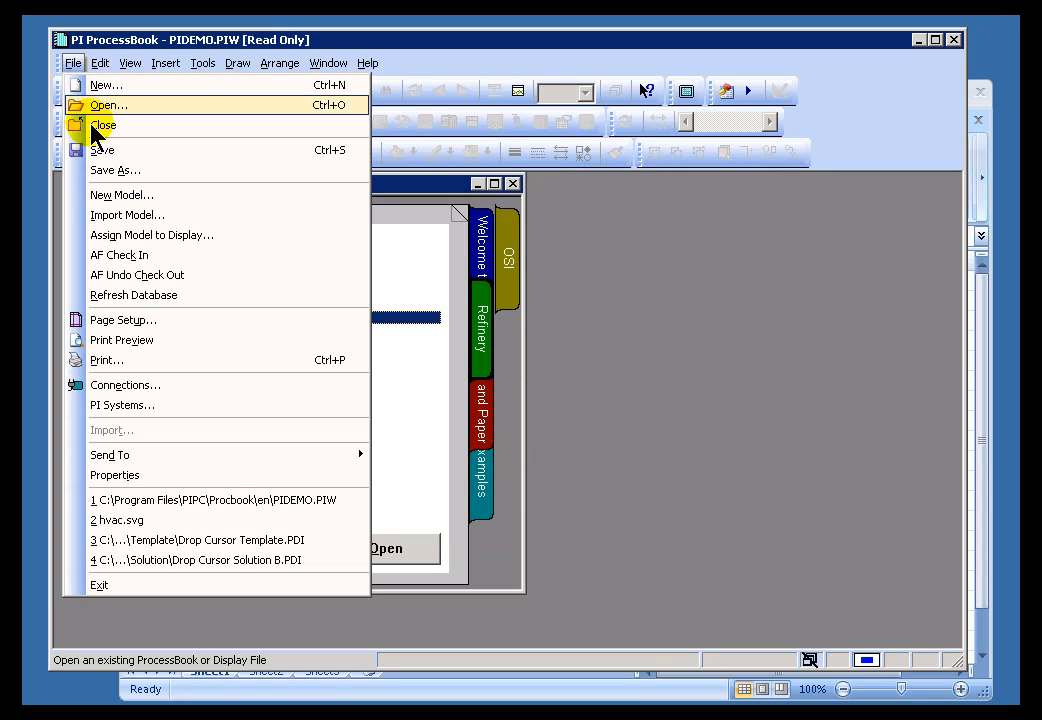